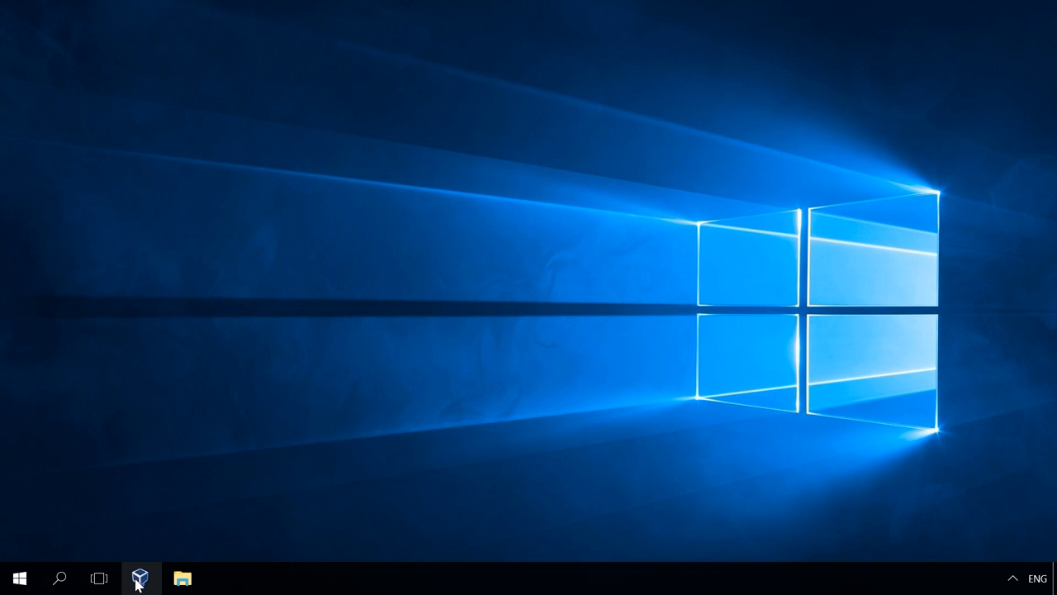
Launch Oracle VM VirtualBox Manager from the taskbar
left_click(140, 577)
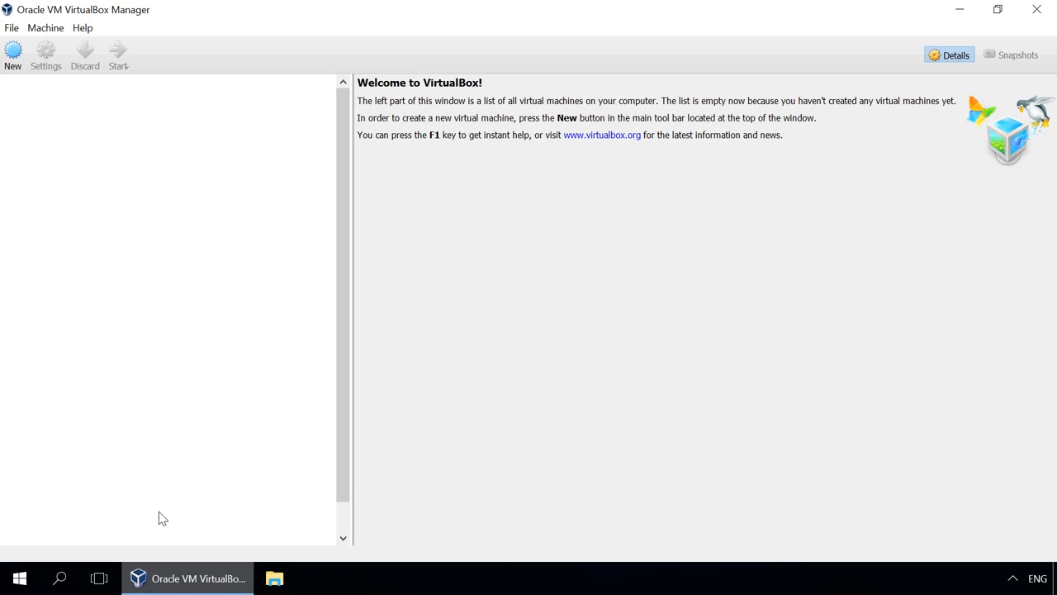
Start a new virtual machine and name it 'VirtualBox'
left_click(12, 54)
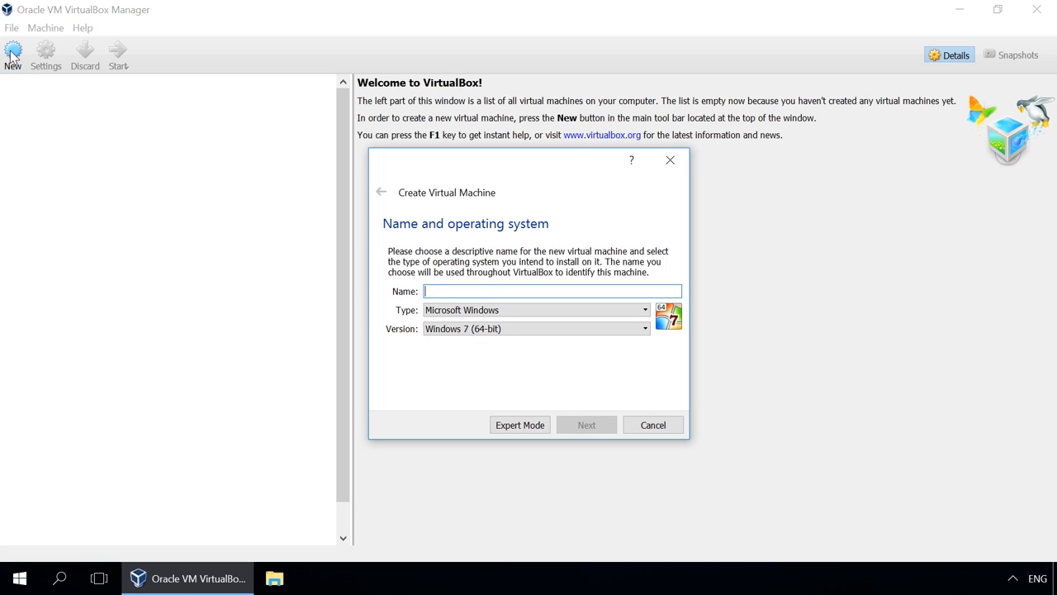
mouse_move(412, 298)
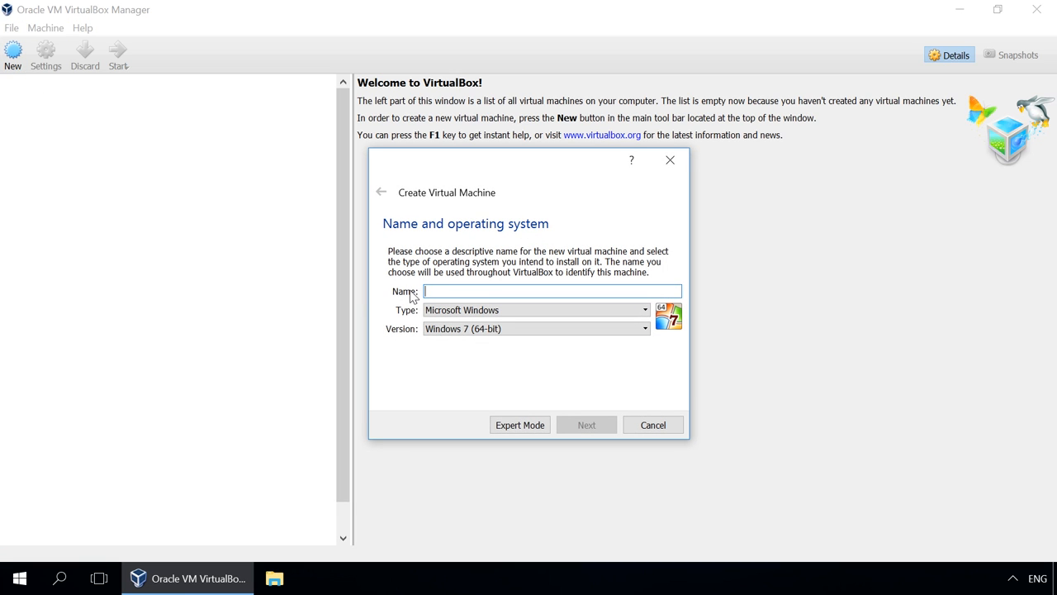
type("Vir")
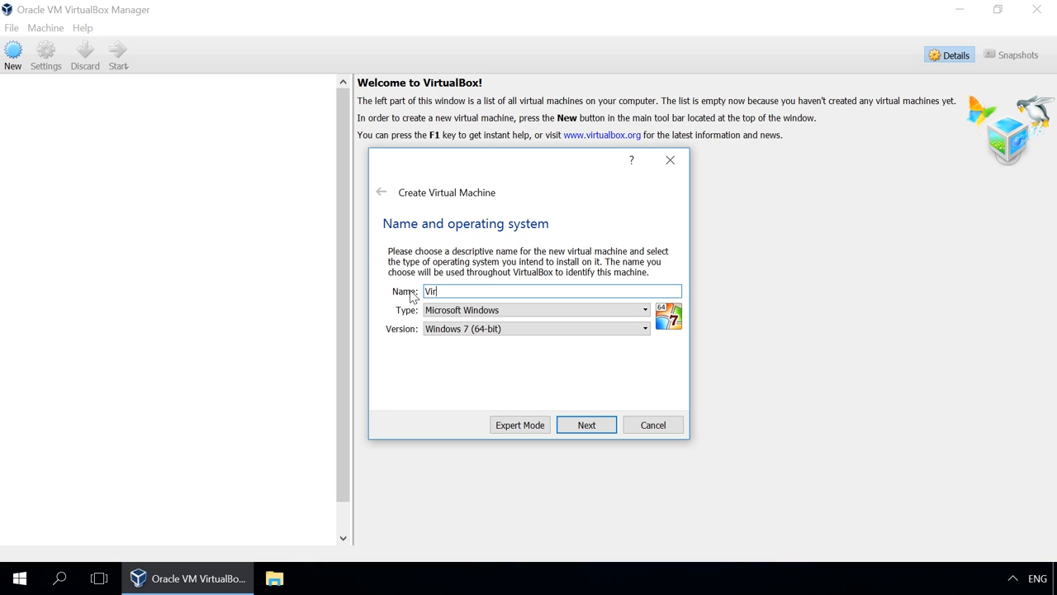
type("tualBox")
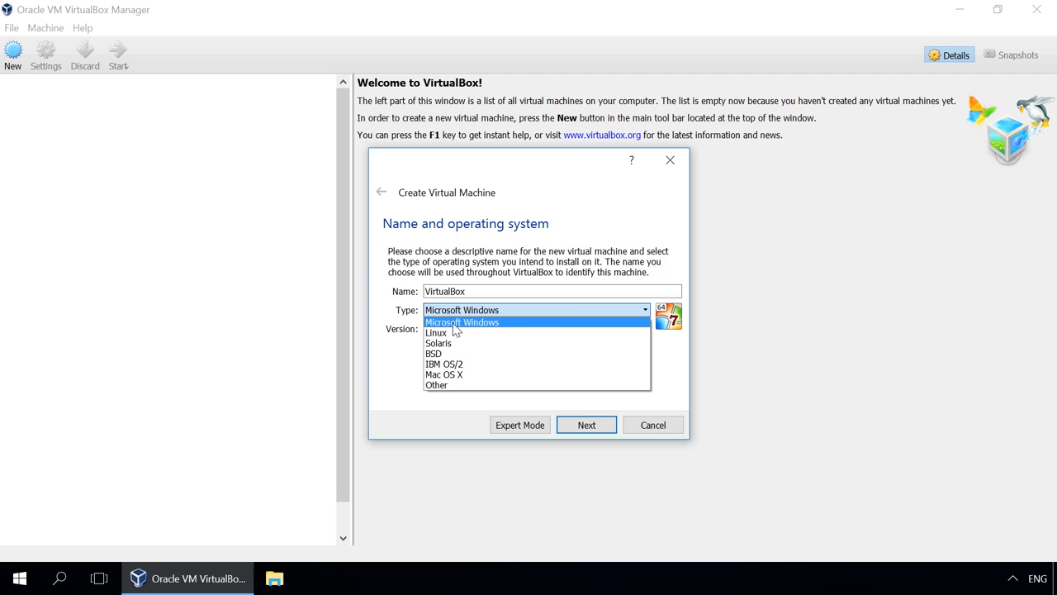
Set the machine type to Microsoft Windows, version Windows 10 (64-bit)
left_click(462, 322)
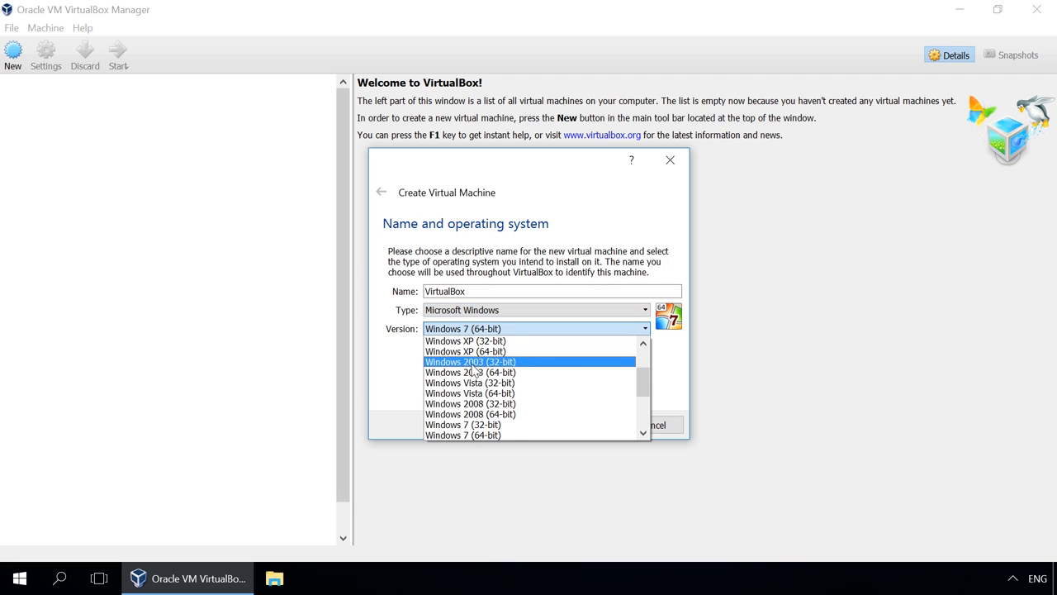
scroll("down", 3)
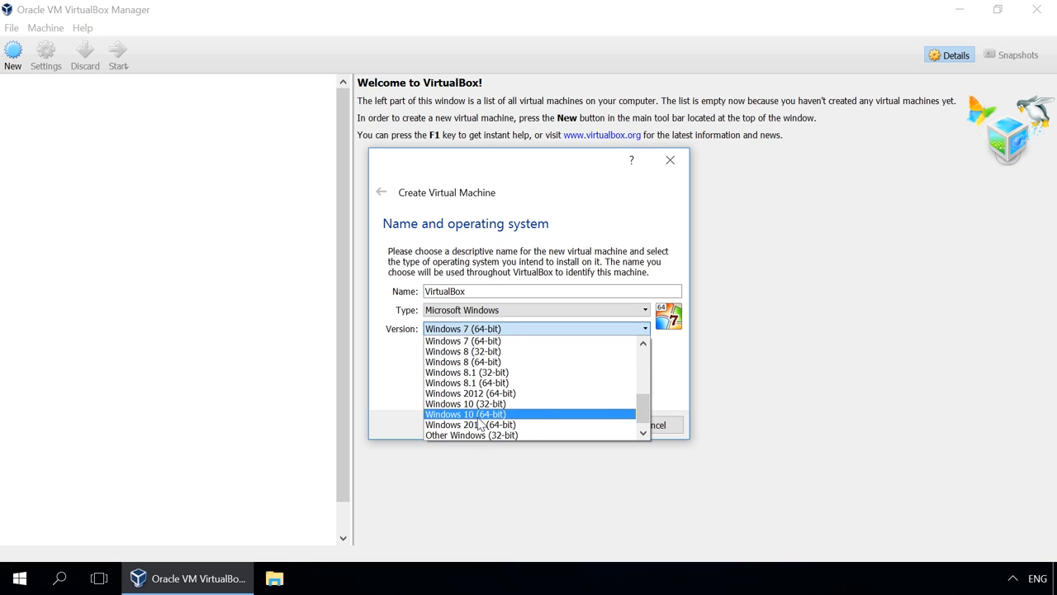
left_click(465, 413)
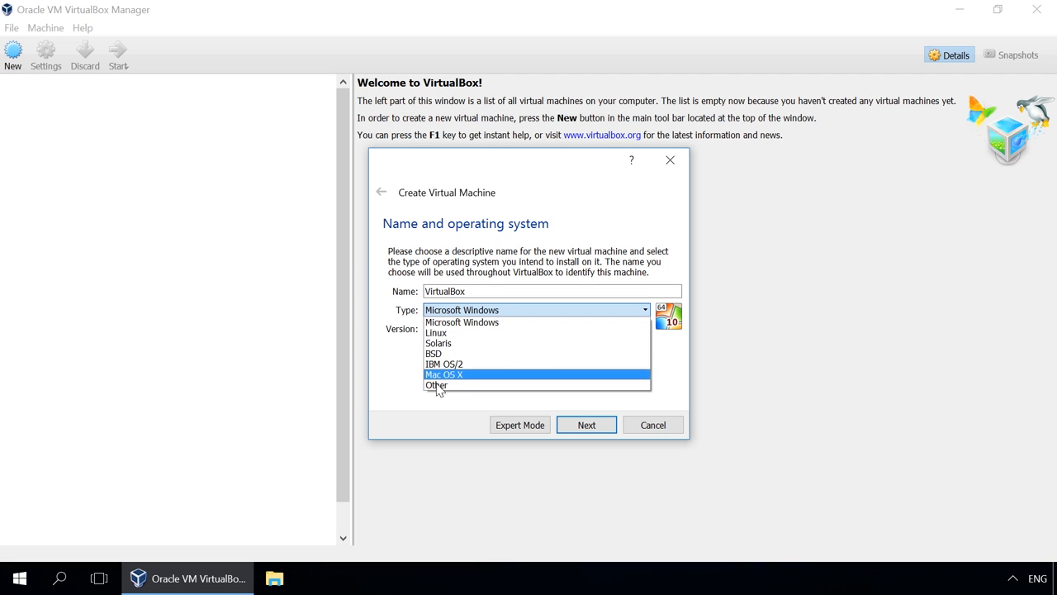
left_click(462, 321)
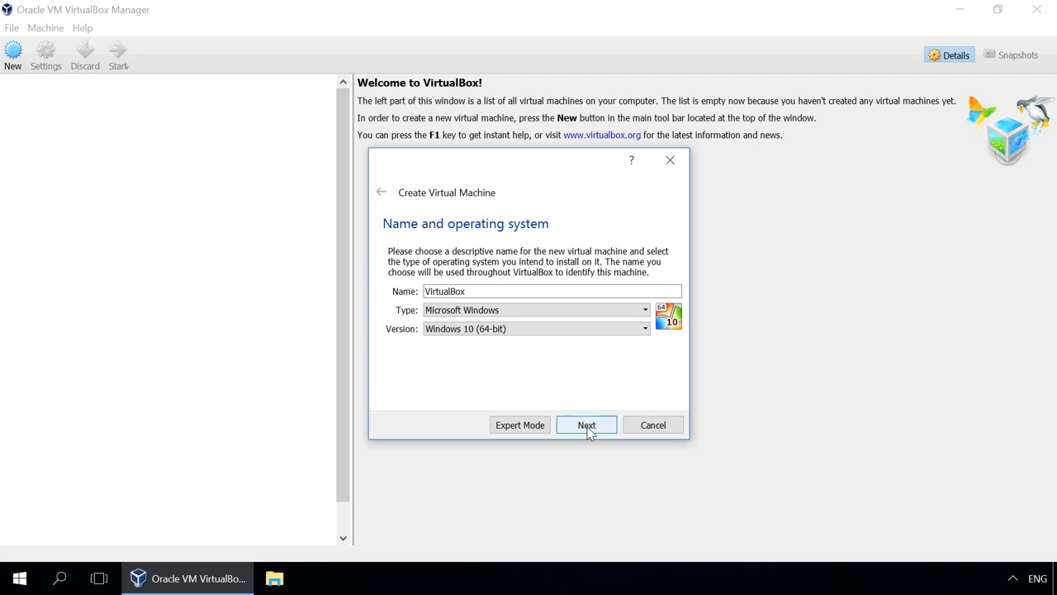
Allocate 4096 MB of memory to the new machine on the memory step
left_click(586, 424)
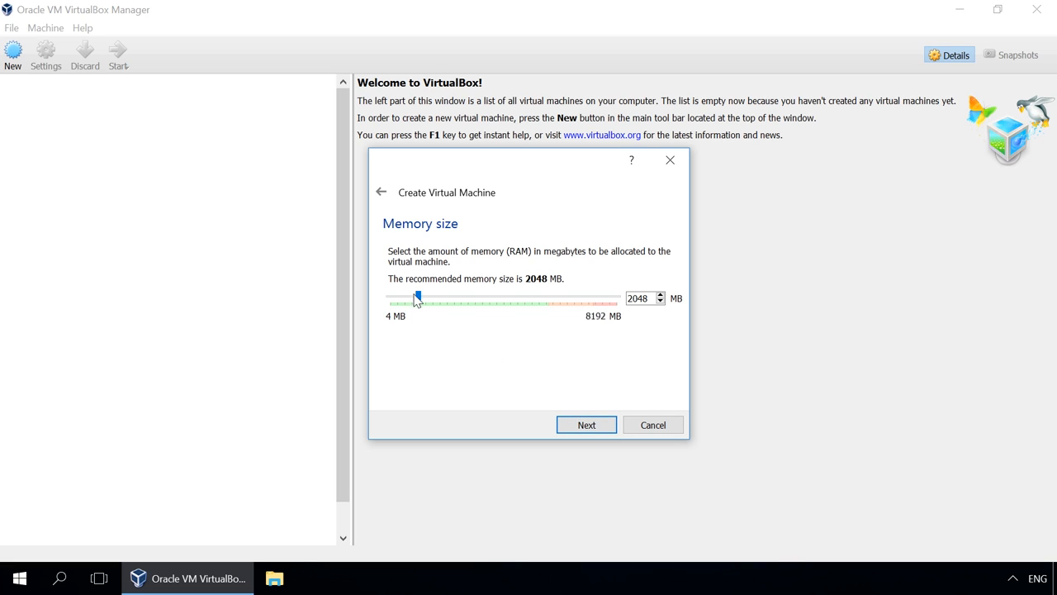
left_click_drag(417, 298, 446, 298)
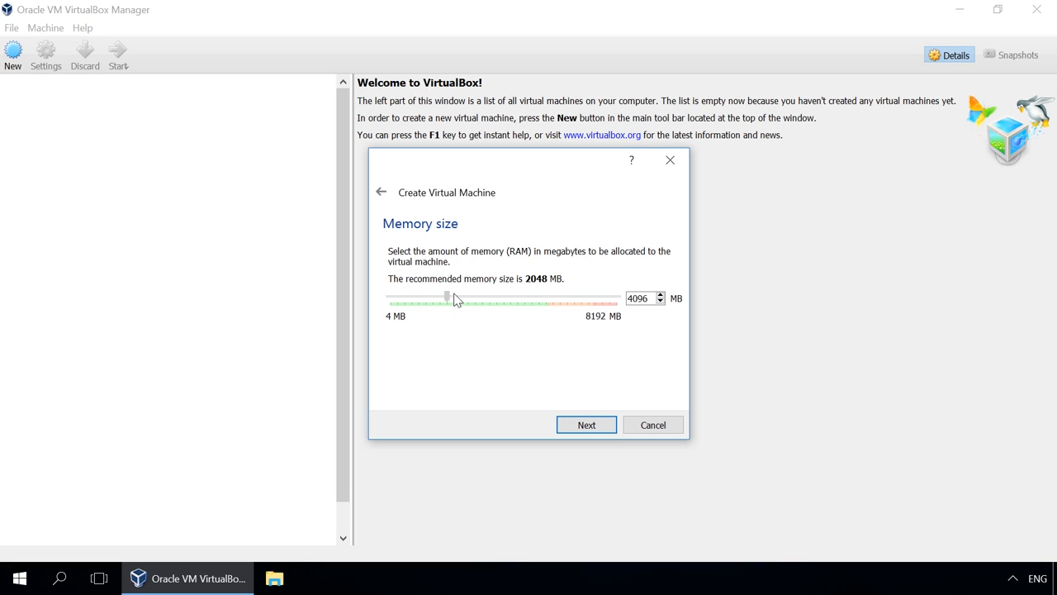
left_click_drag(446, 298, 461, 298)
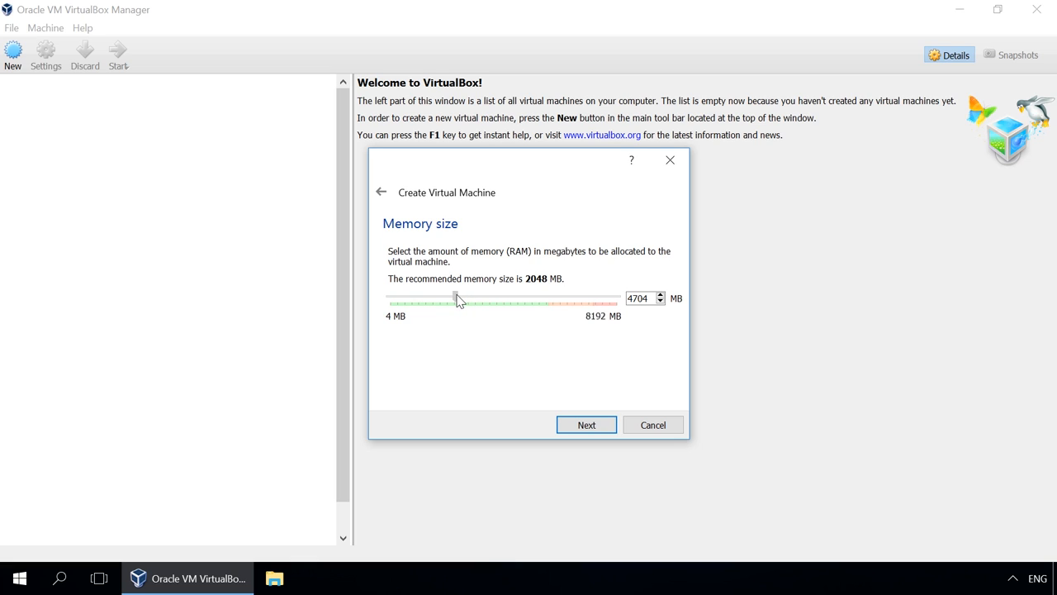
left_click_drag(461, 298, 449, 299)
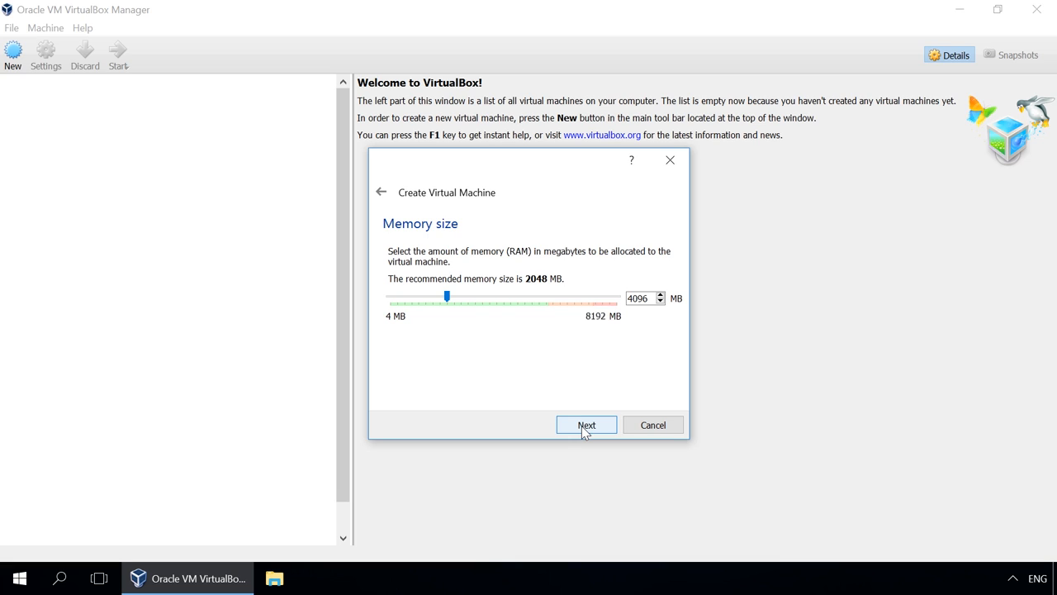
Proceed to create a new virtual hard disk now, keeping VDI as the file type
left_click(586, 424)
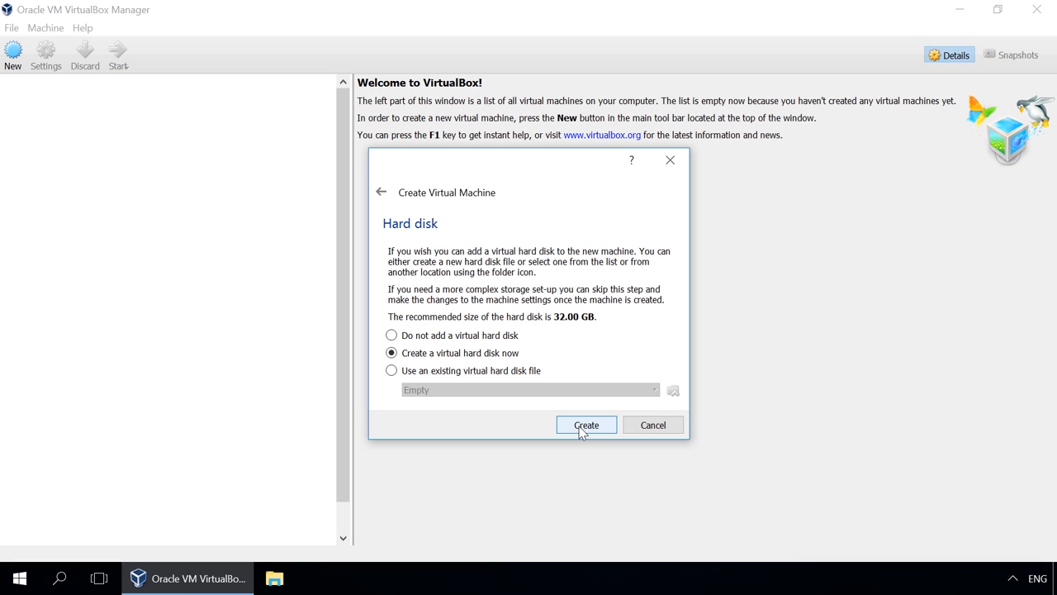
mouse_move(545, 402)
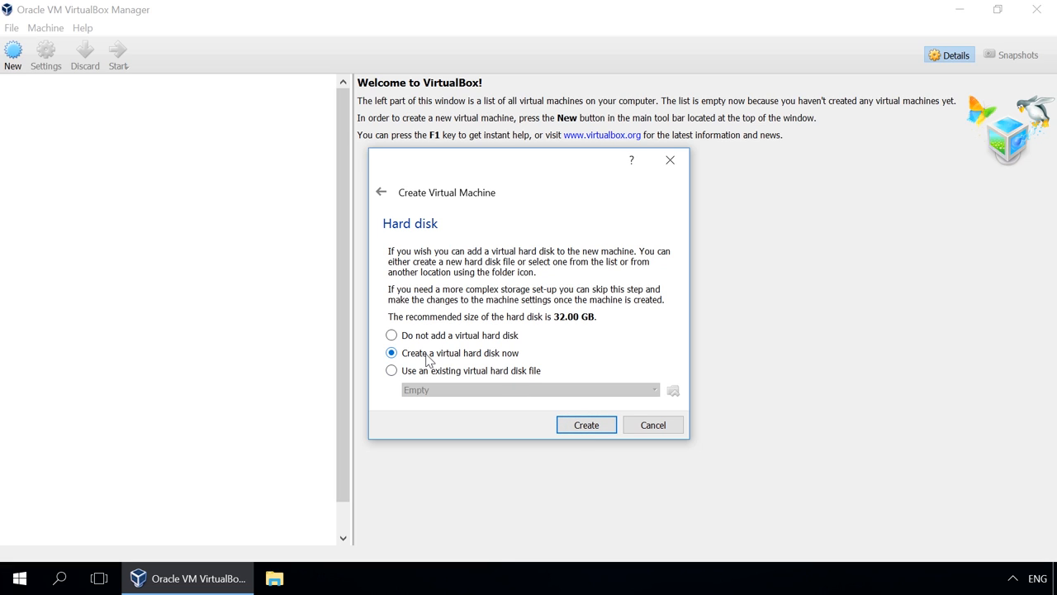
mouse_move(586, 425)
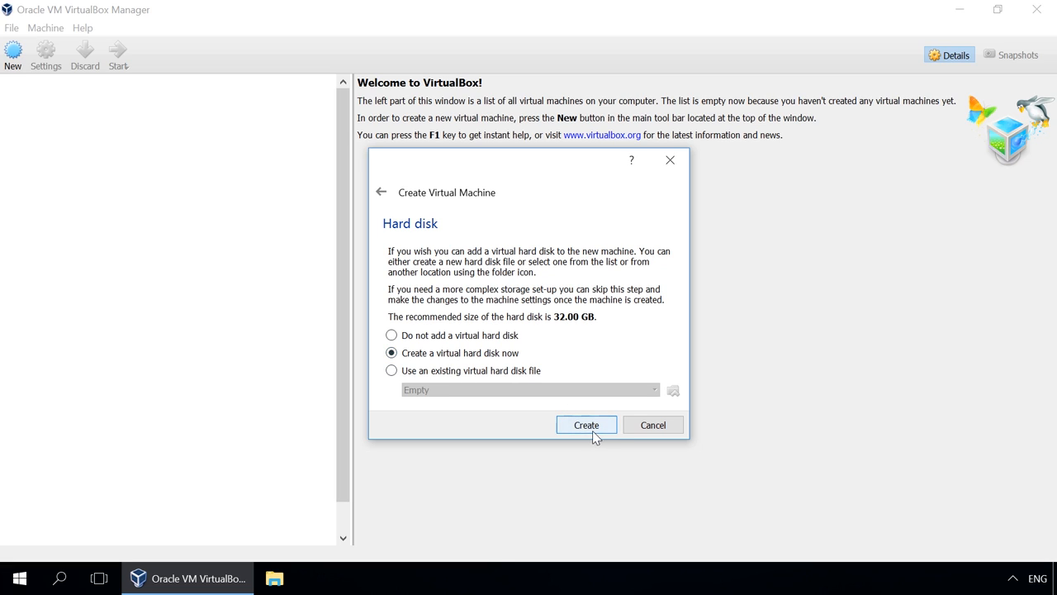
left_click(586, 425)
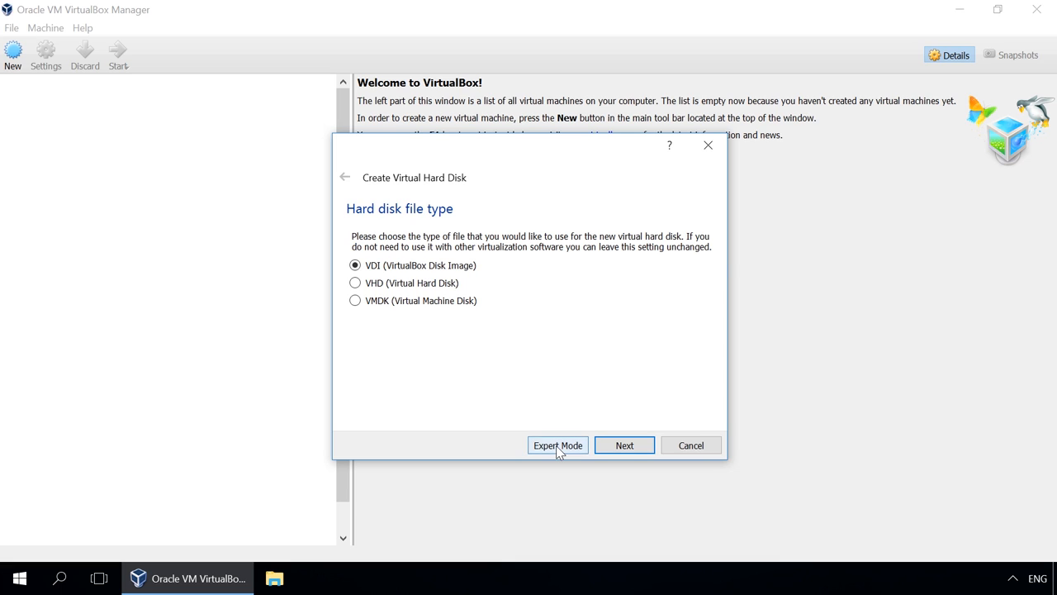
Configure a 30 GB VDI disk named VirtualBox, trying Fixed size then keeping Dynamically allocated
left_click(557, 445)
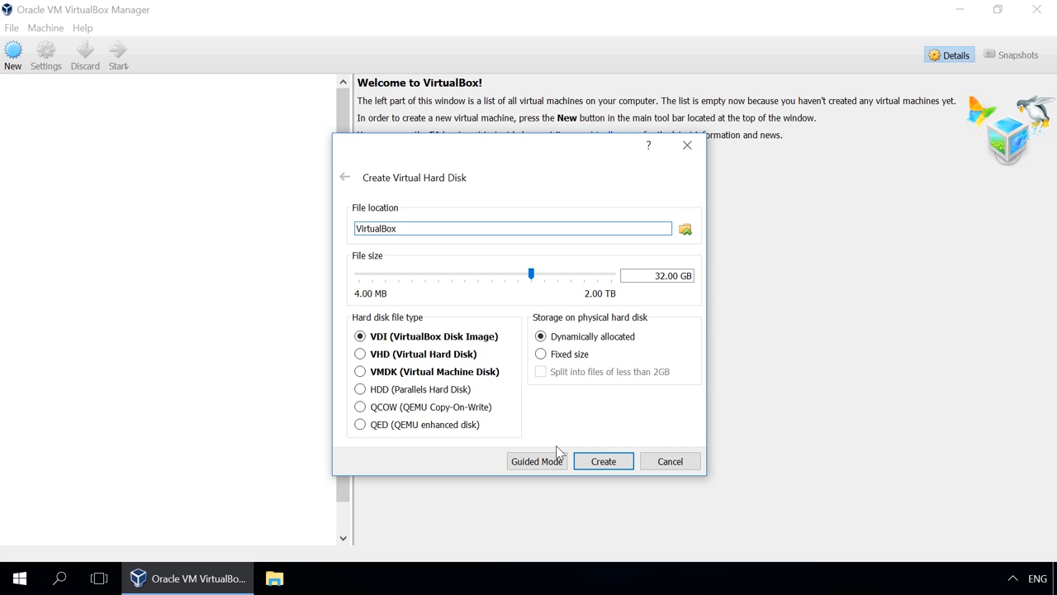
left_click(512, 229)
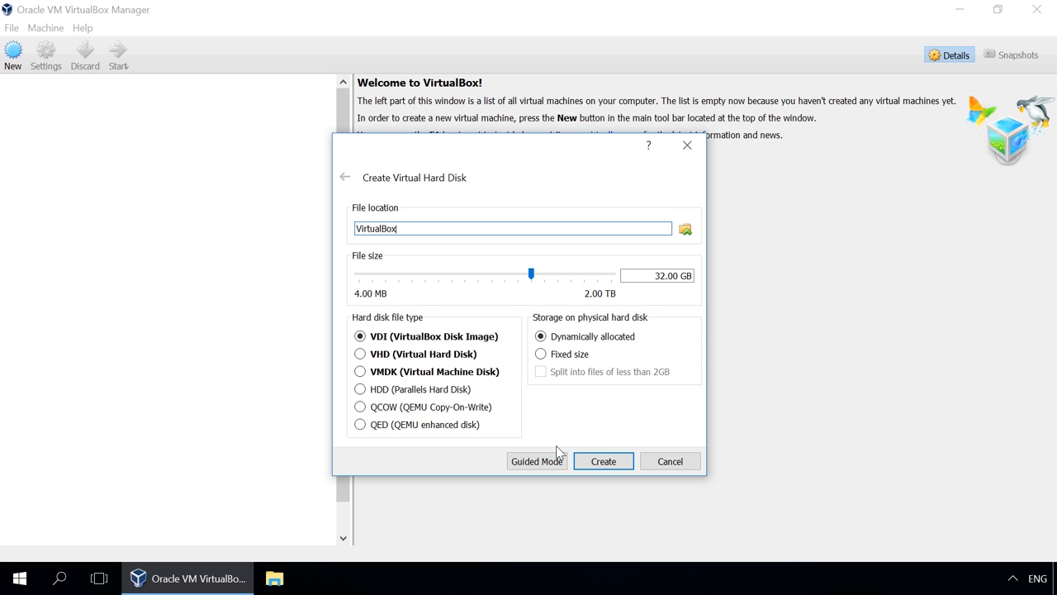
mouse_move(364, 459)
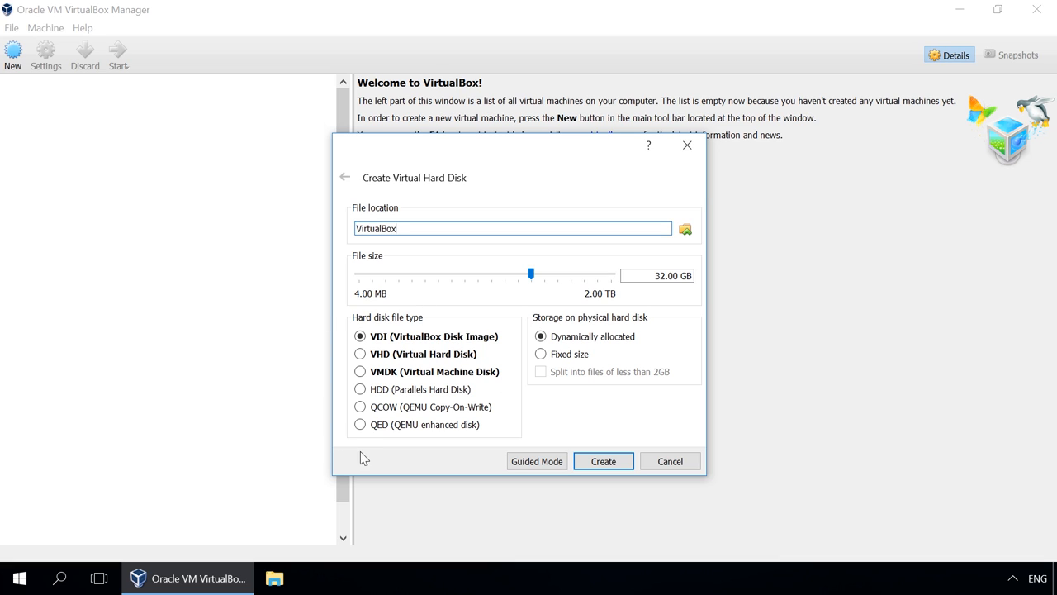
mouse_move(417, 365)
type("0")
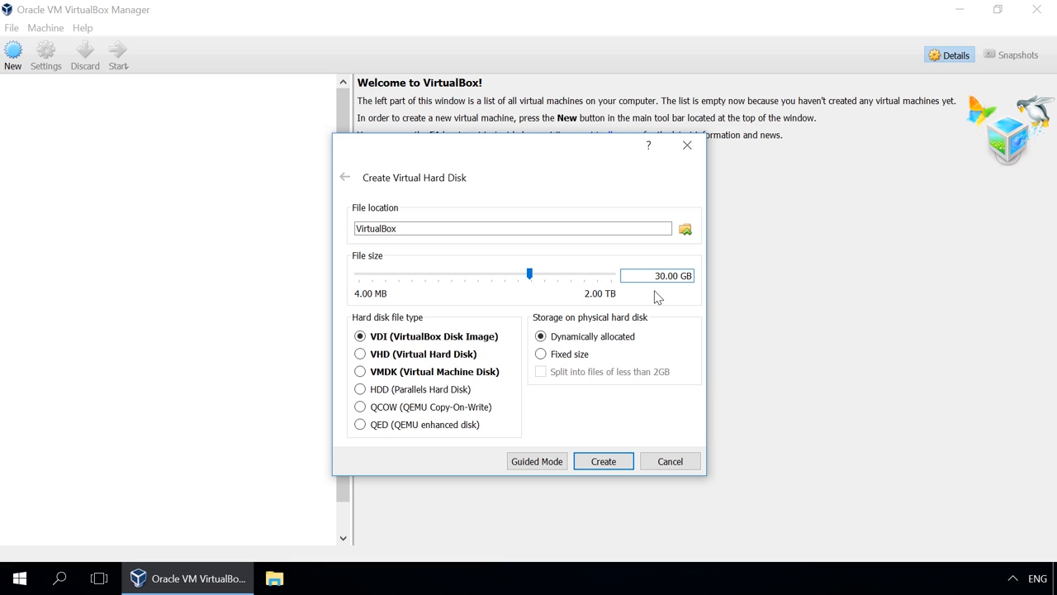
left_click(661, 275)
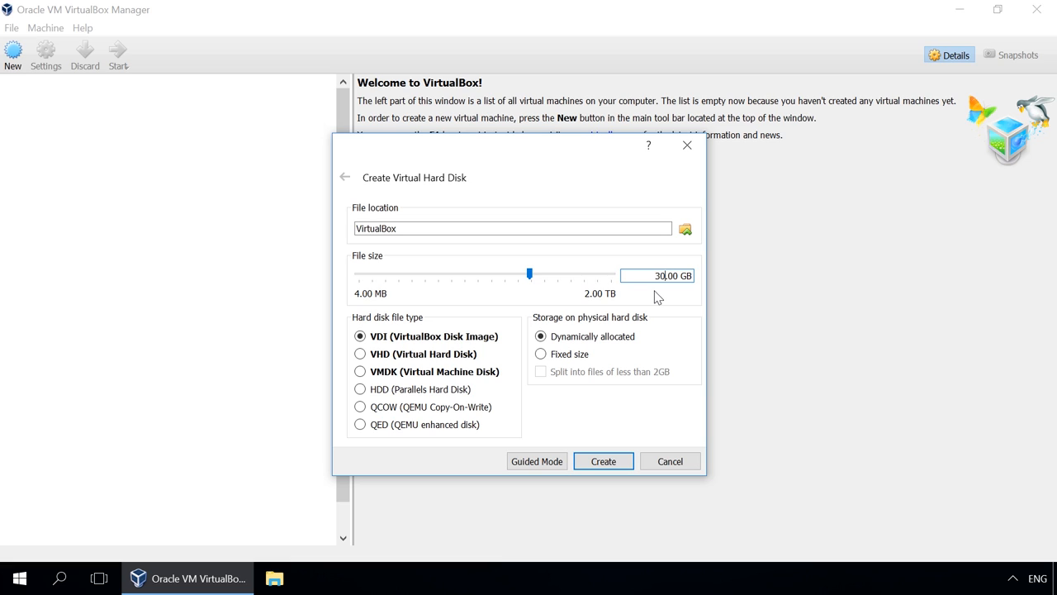
left_click(541, 354)
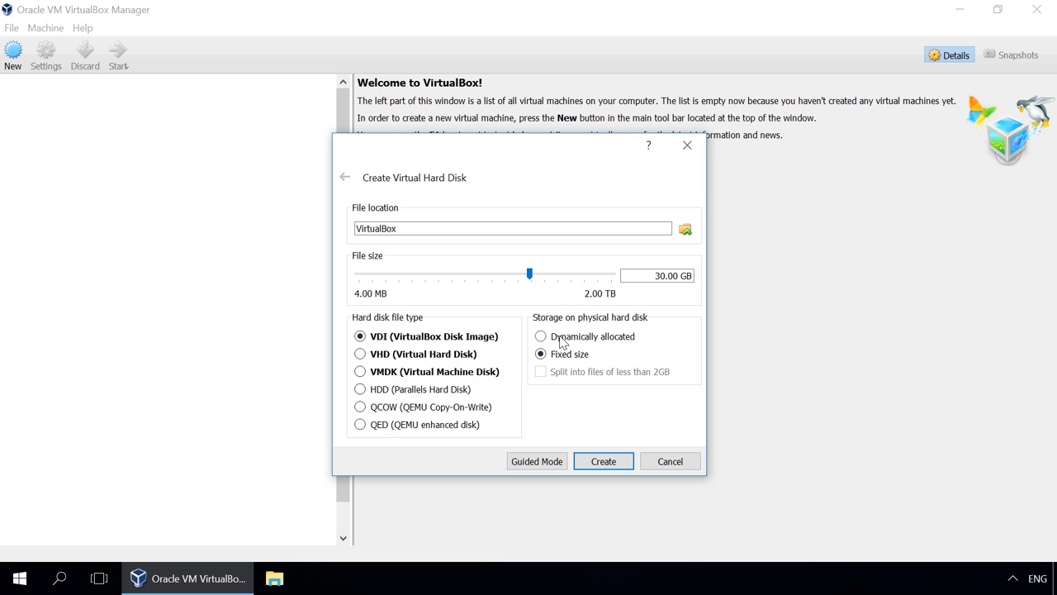
left_click(540, 336)
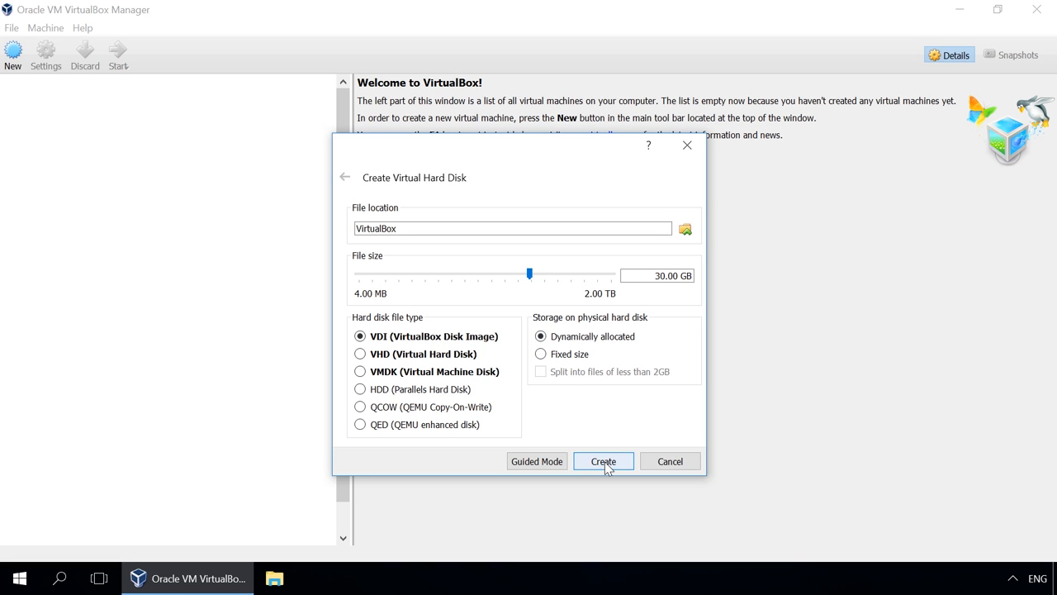
Create the disk and machine, yielding the powered-off VirtualBox machine with VirtualBox.vdi
left_click(602, 461)
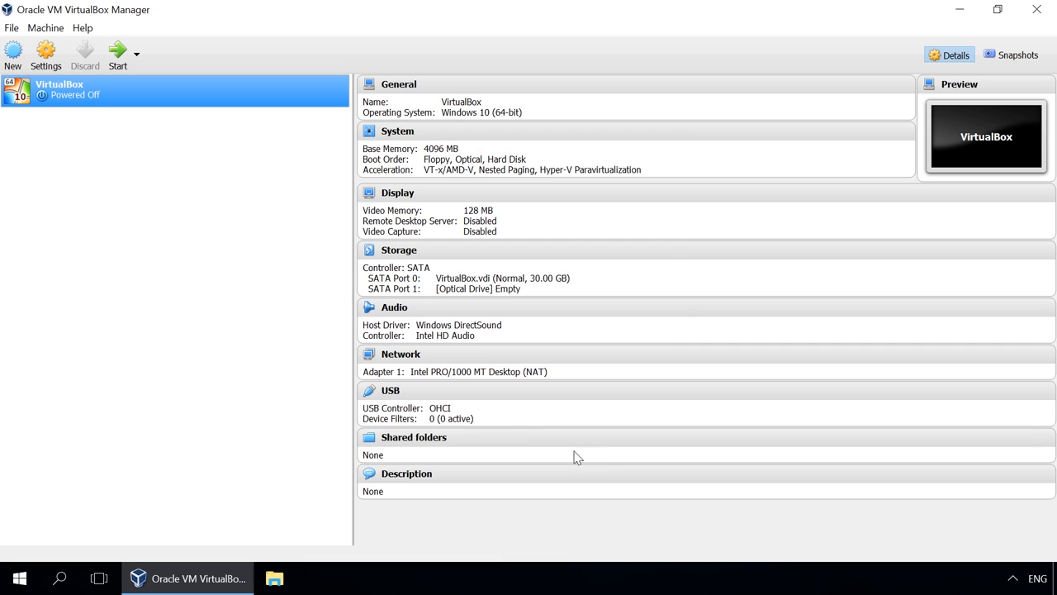
mouse_move(233, 124)
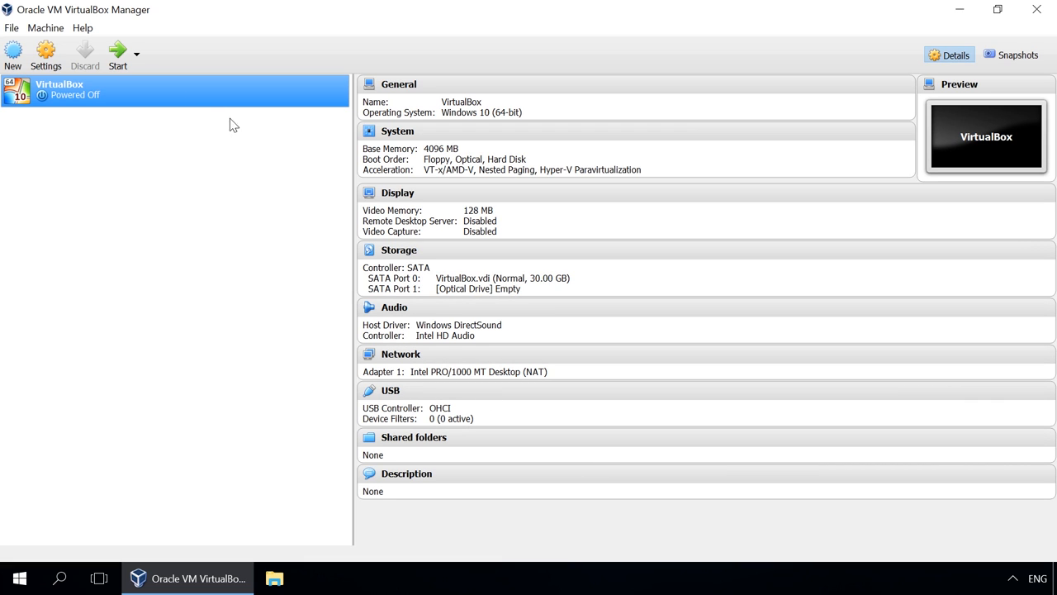
mouse_move(451, 110)
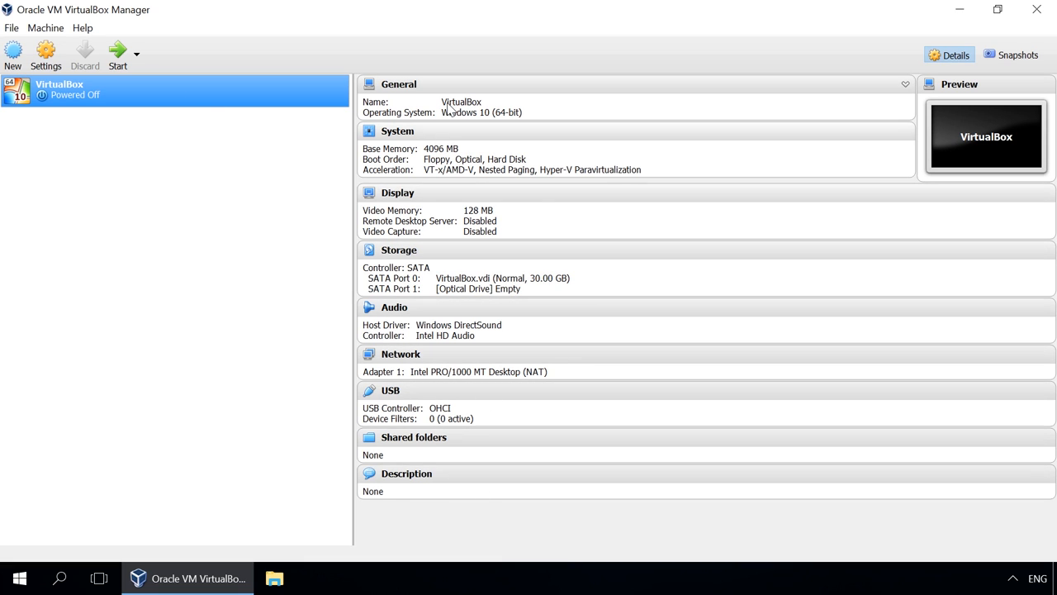
mouse_move(118, 54)
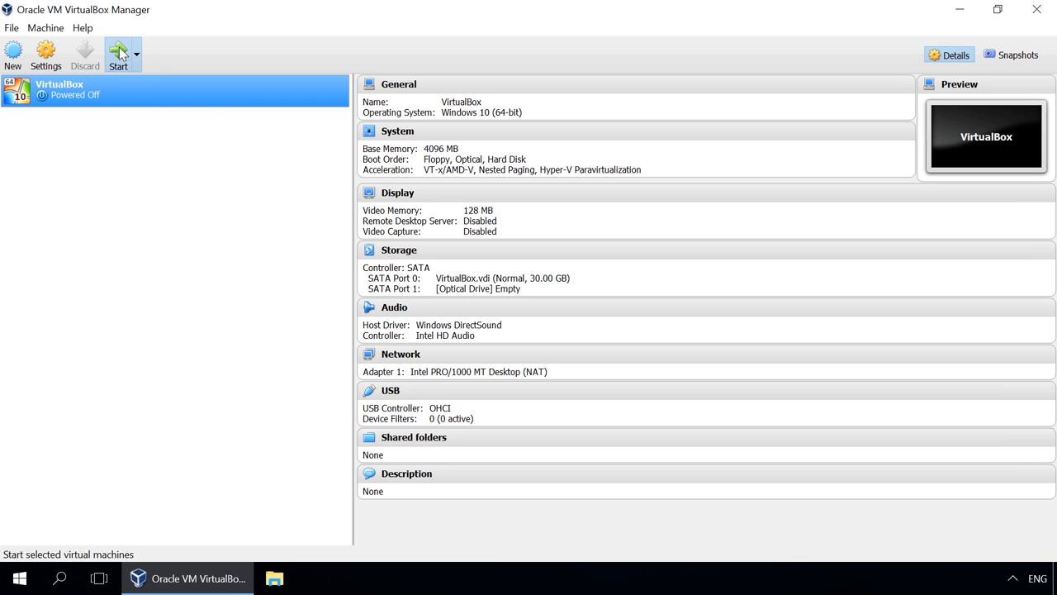
Start the machine and browse for an optical disk image at the start-up disk prompt
left_click(118, 55)
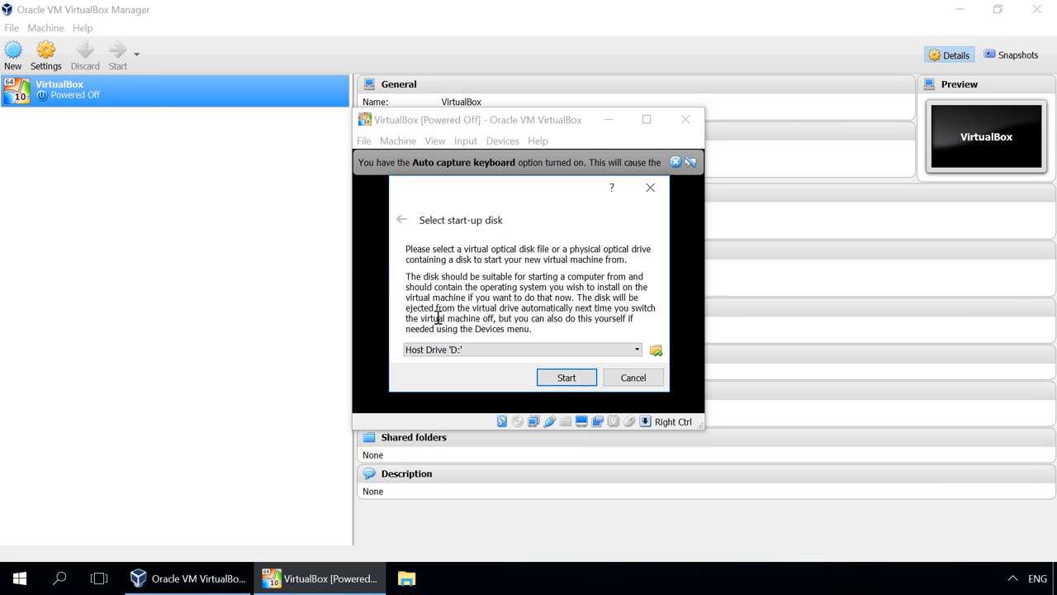
left_click(521, 349)
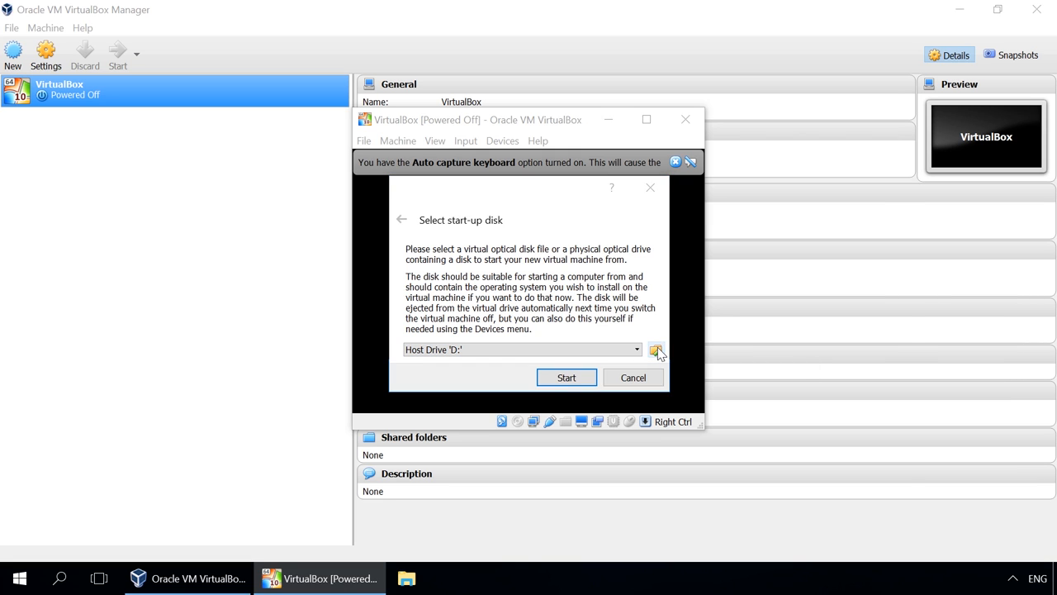
left_click(658, 349)
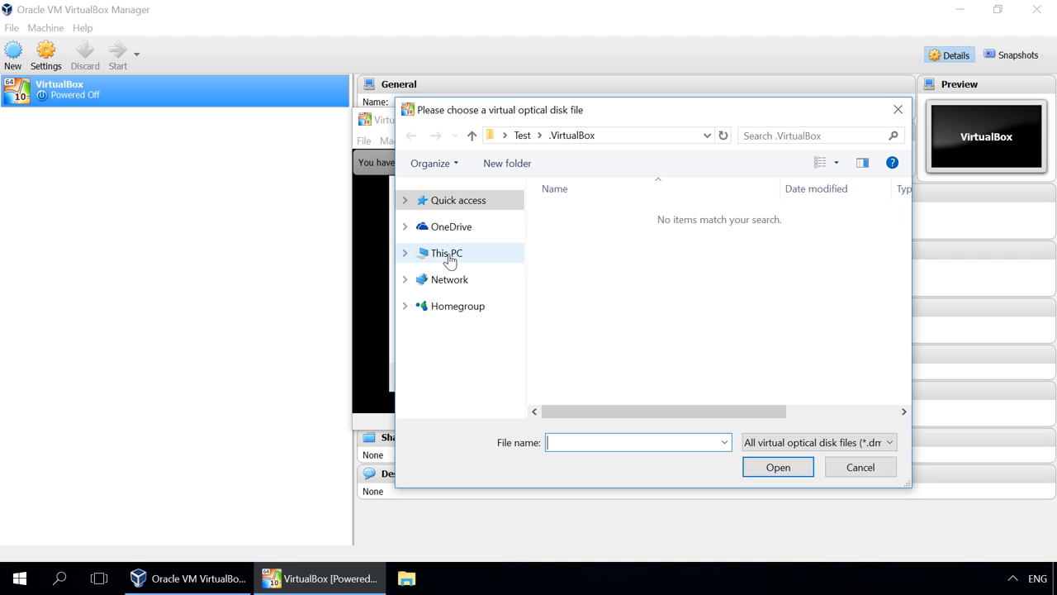
Choose Win_Pro_10_64BIT_English.ISO from This PC > Documents as the start-up disk
left_click(446, 253)
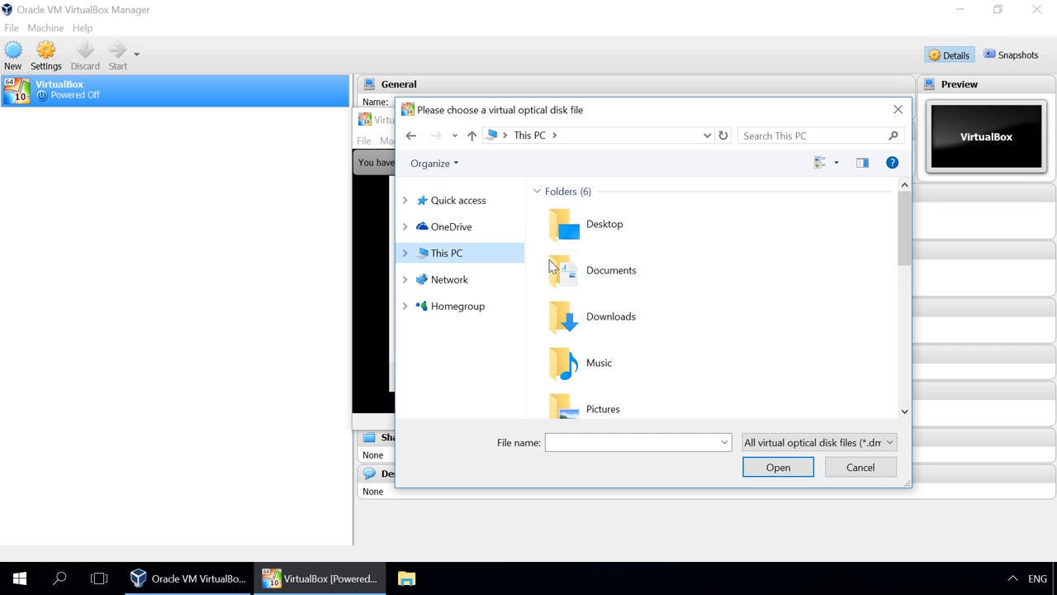
double_click(611, 270)
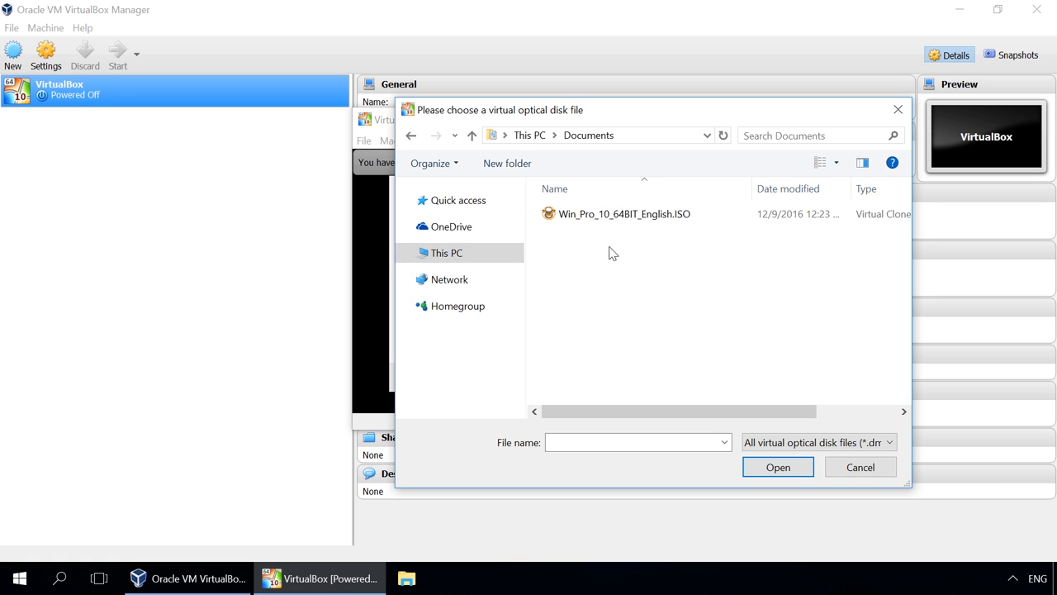
left_click(624, 213)
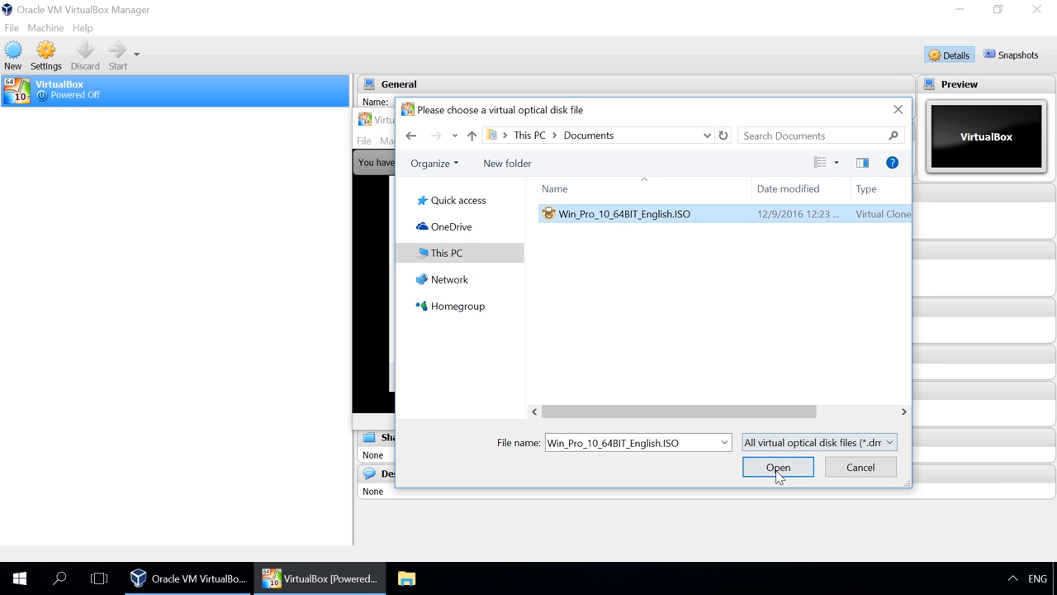
left_click(777, 467)
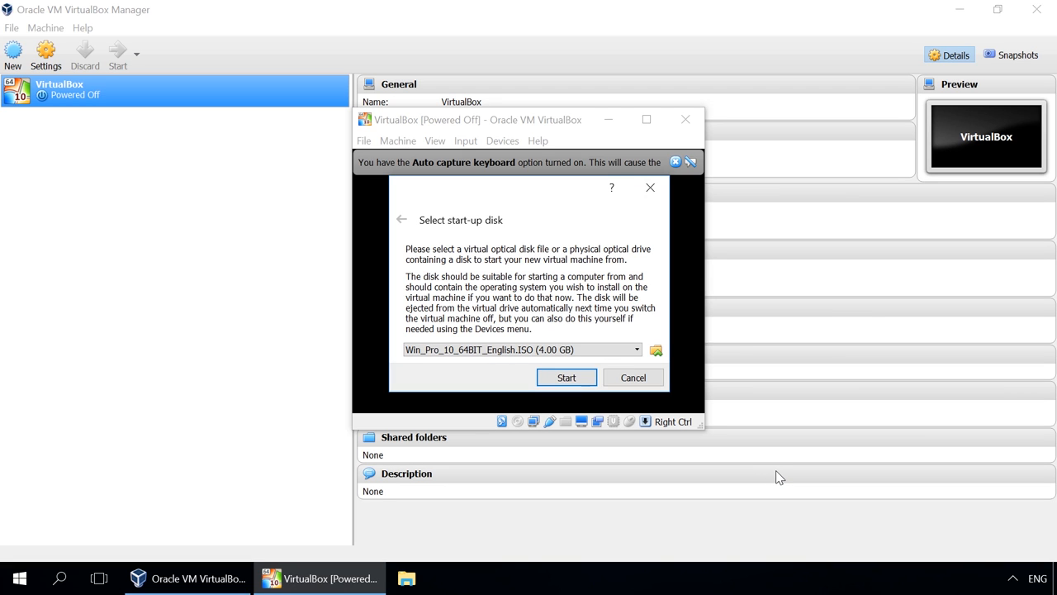
Boot the virtual machine from the Windows 10 ISO
left_click(566, 376)
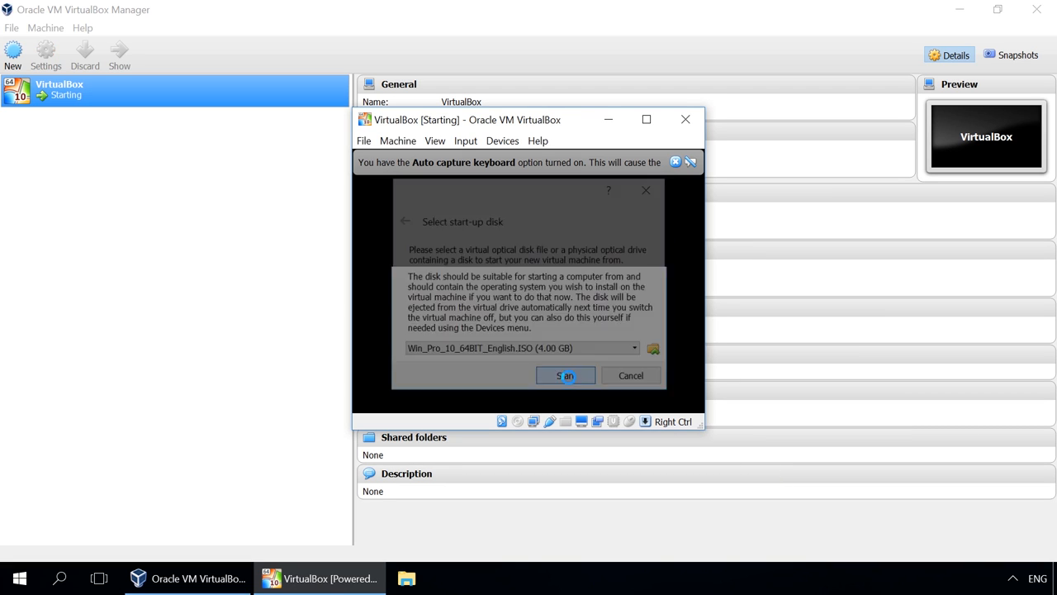
left_click(566, 375)
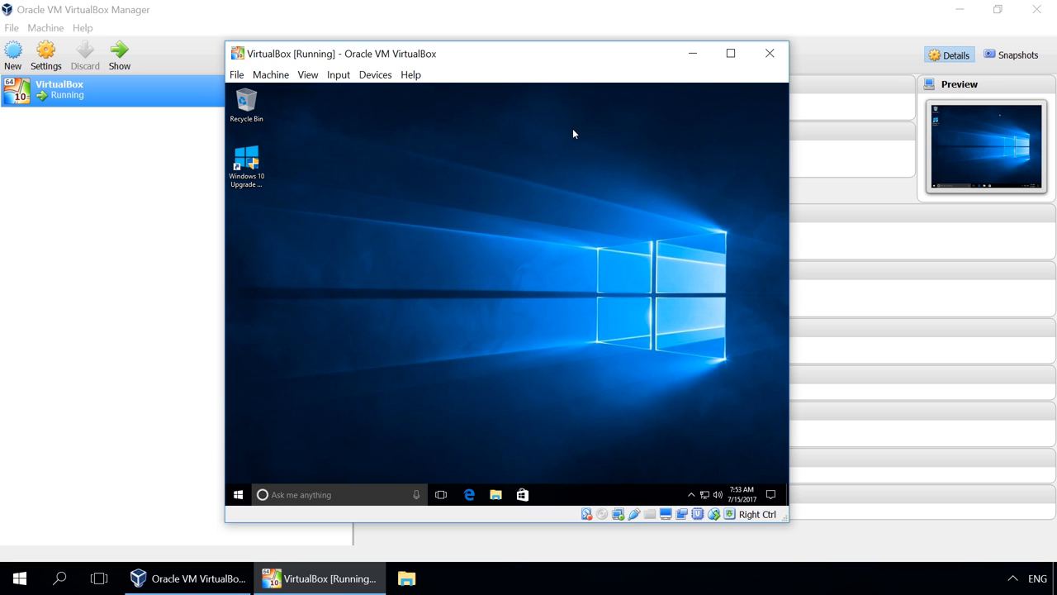
Shut down the running machine via ACPI Shutdown and bring up File Explorer
left_click(271, 74)
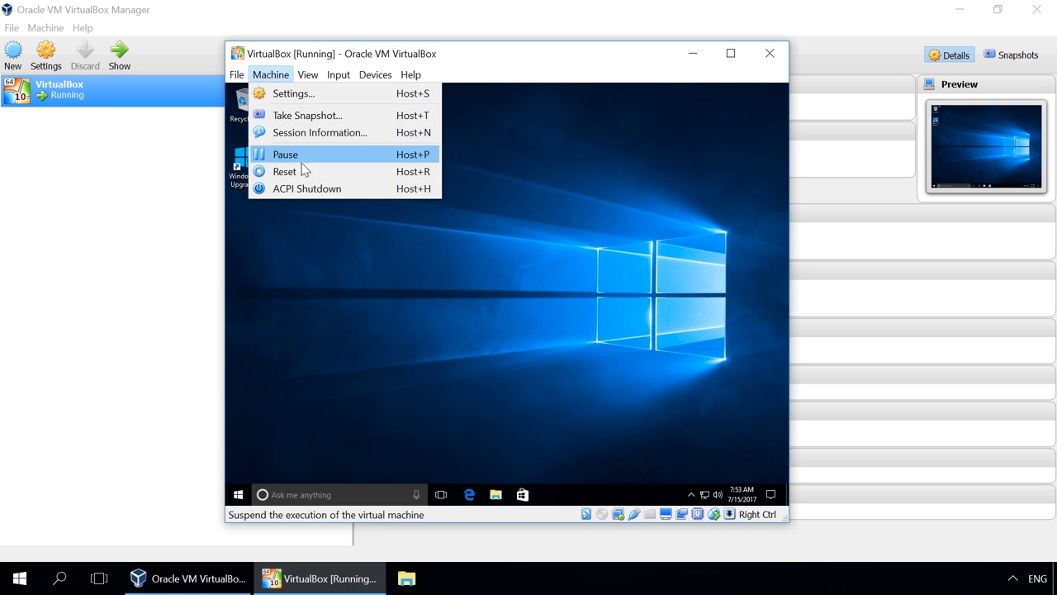
left_click(306, 188)
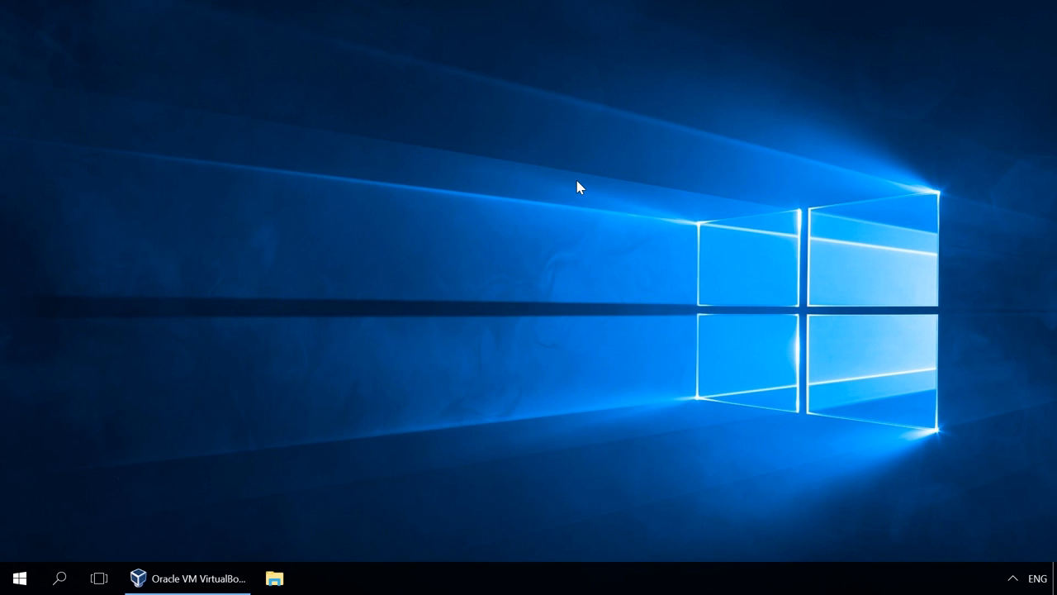
left_click(274, 578)
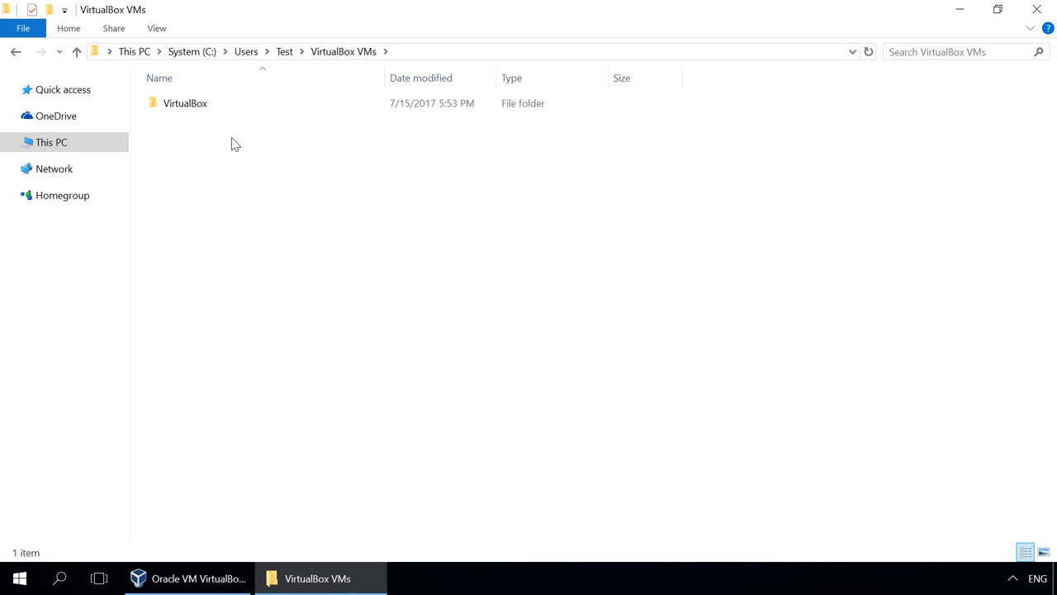
Enter the VirtualBox machine folder inside C:\Users\Test\VirtualBox VMs
double_click(185, 102)
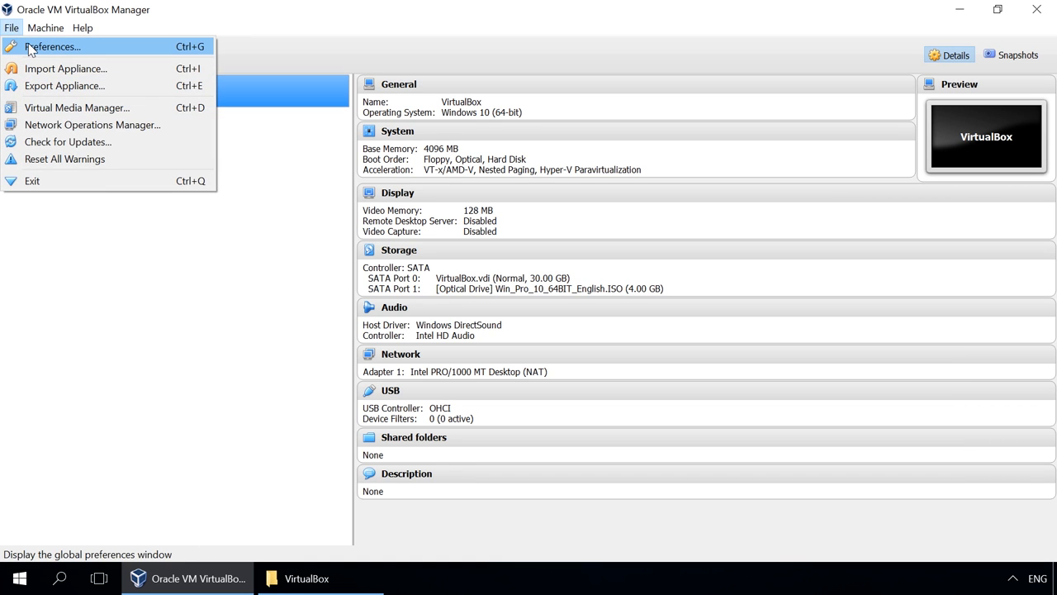
left_click(52, 46)
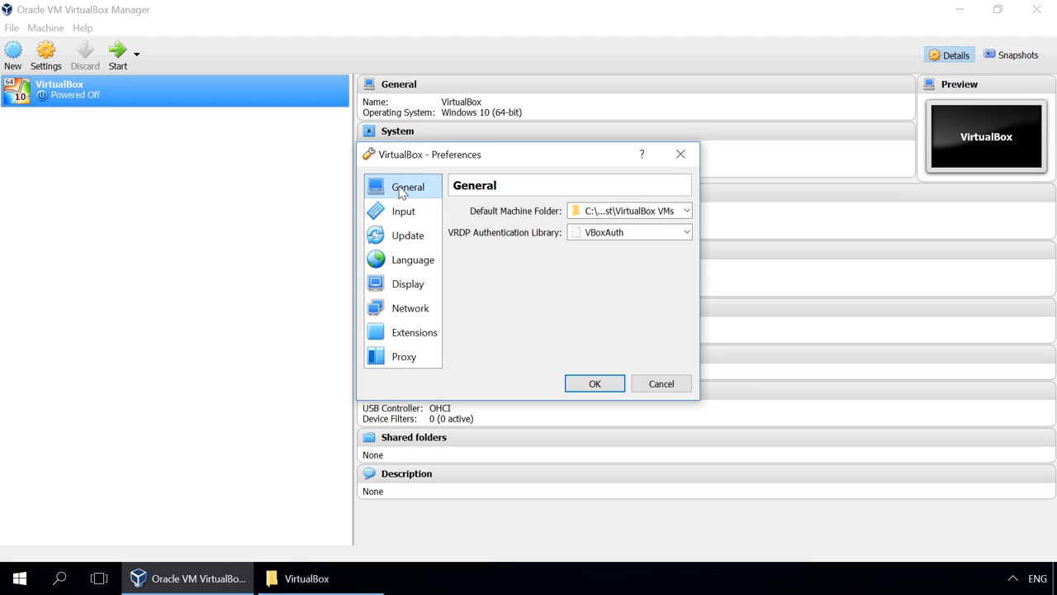
left_click(685, 211)
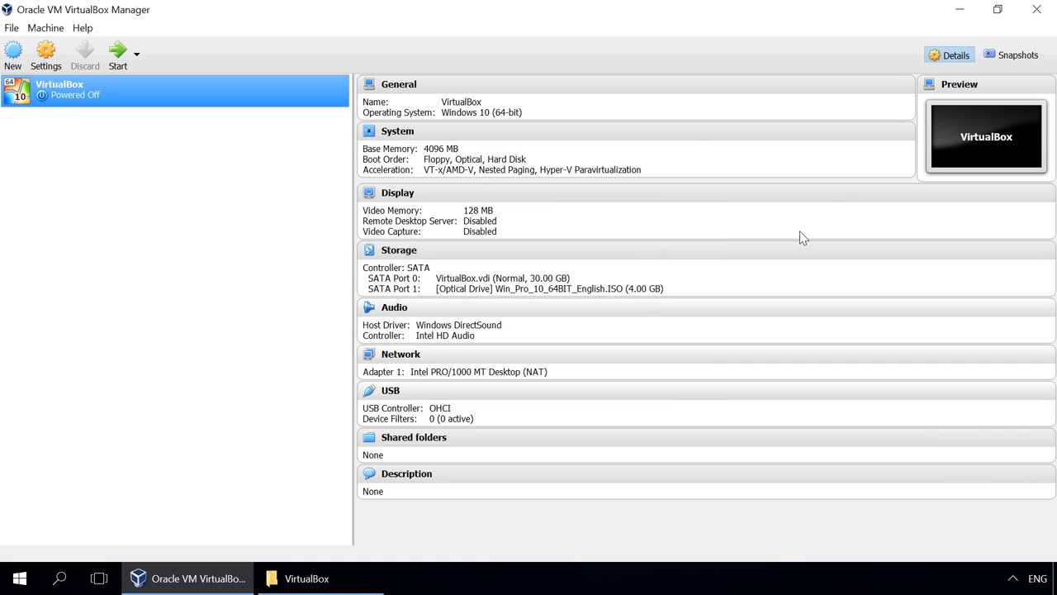
left_click(305, 578)
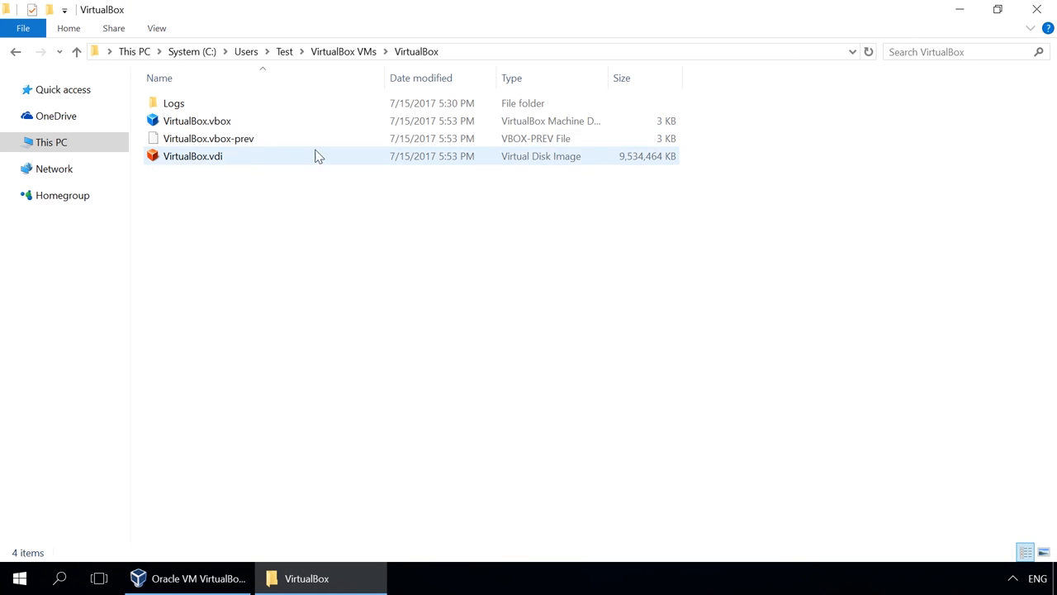
left_click(197, 121)
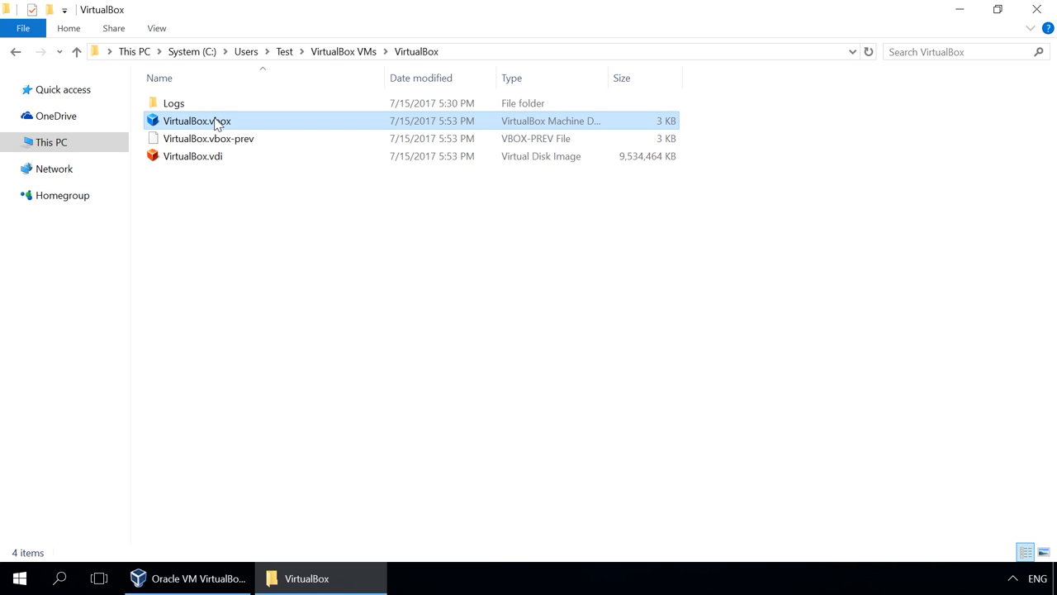
left_click(191, 156)
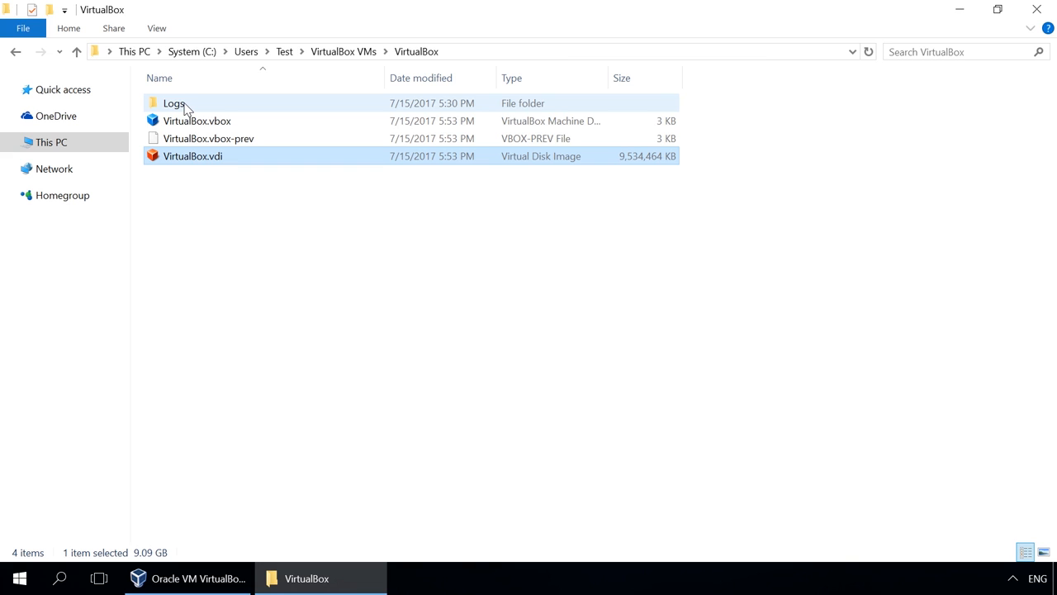
double_click(175, 103)
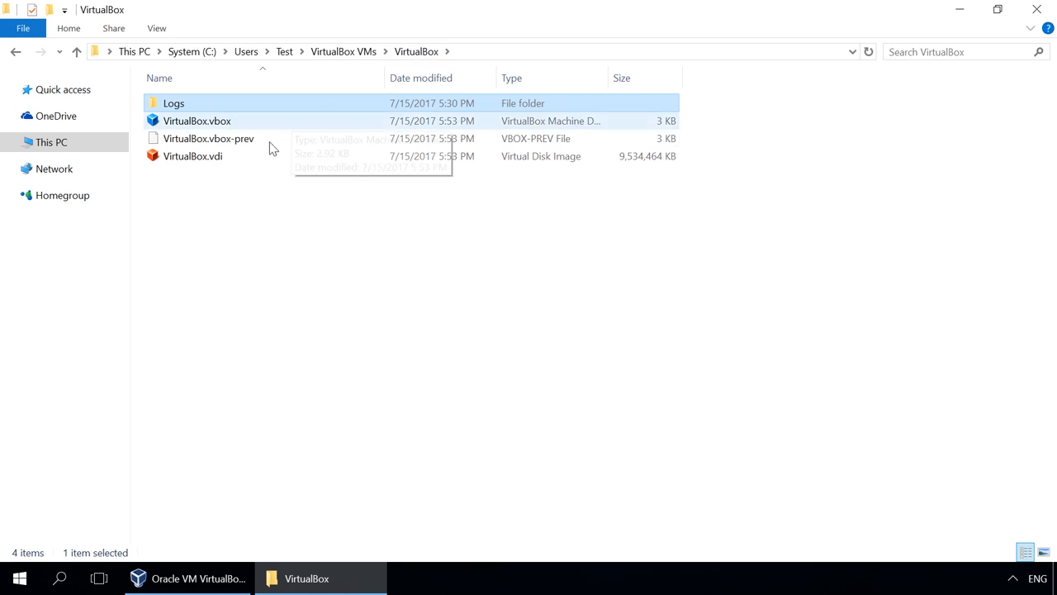
mouse_move(245, 194)
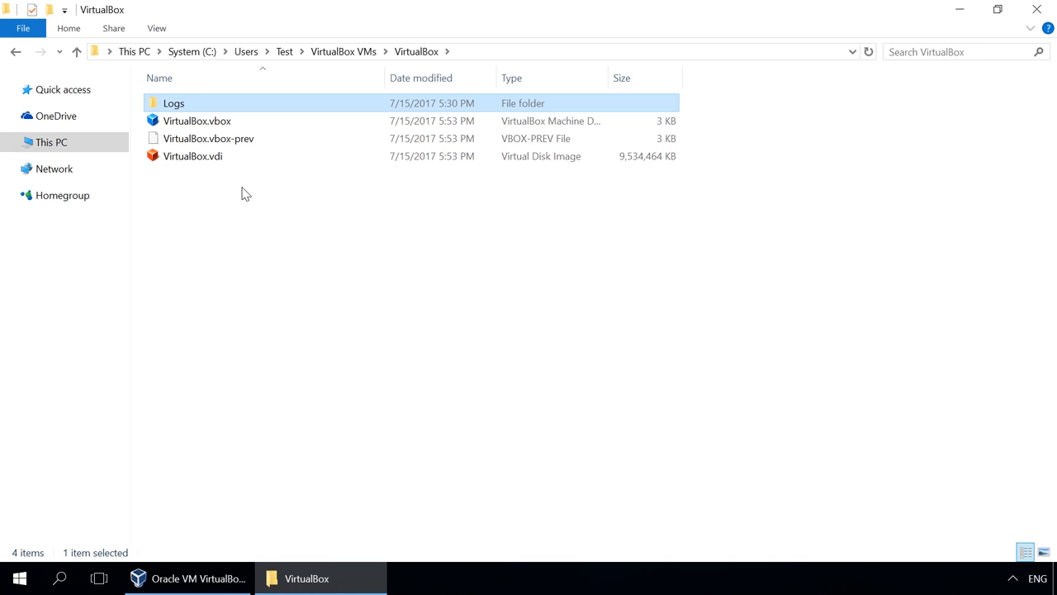
mouse_move(762, 149)
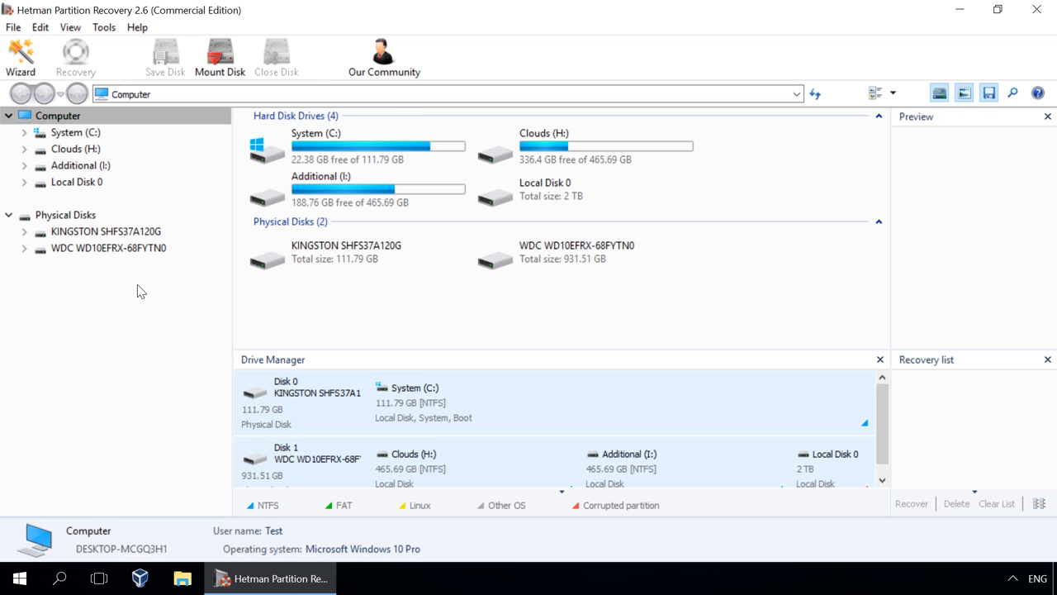
Mount the VirtualBox.vdi image so it lists under Mounted Disks as a 9.09 GB disk
left_click(76, 148)
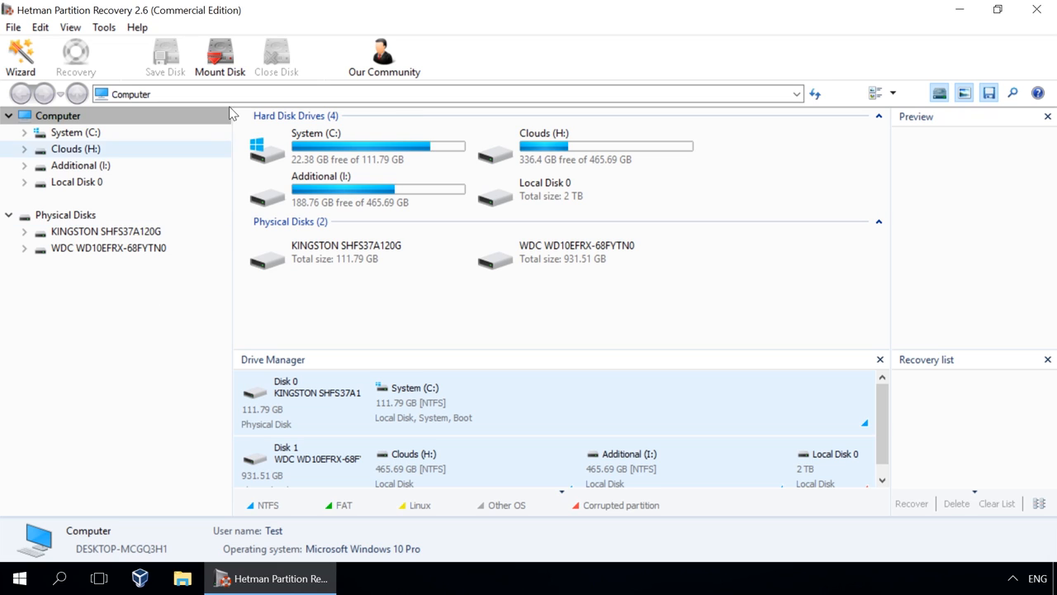
left_click(220, 56)
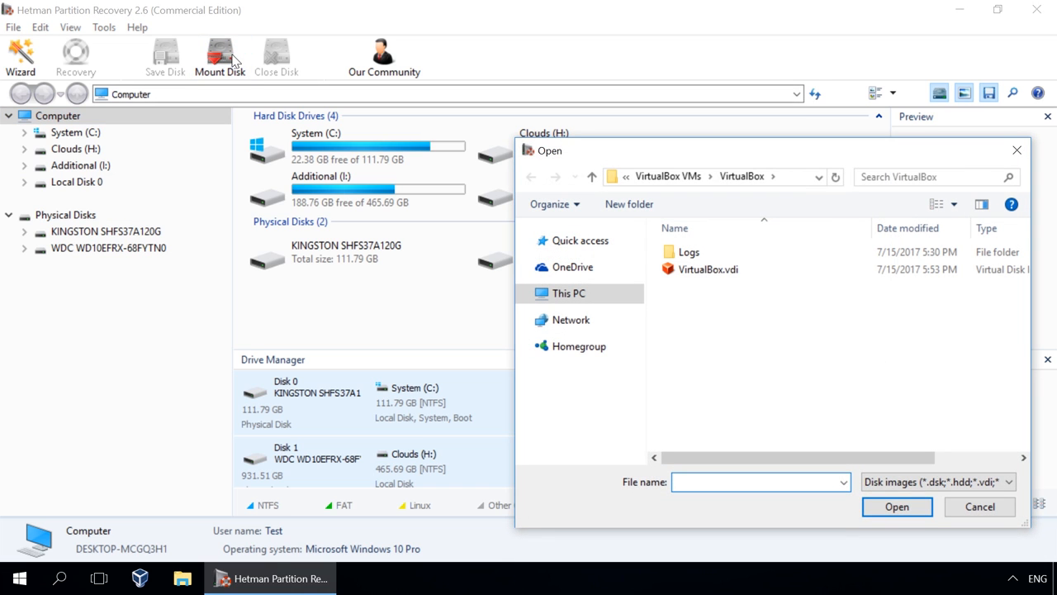
mouse_move(701, 286)
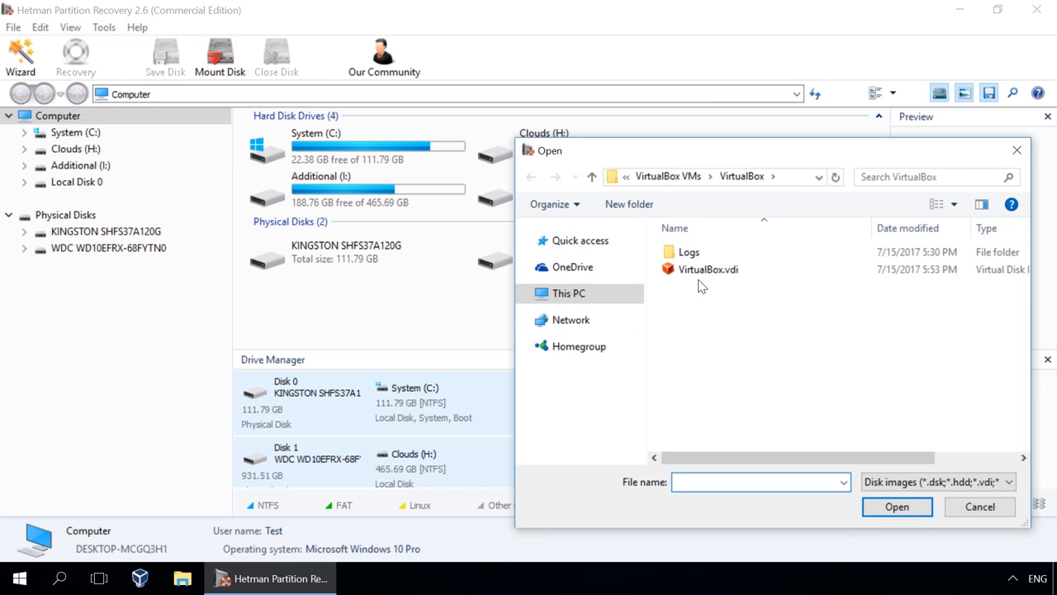
left_click(708, 270)
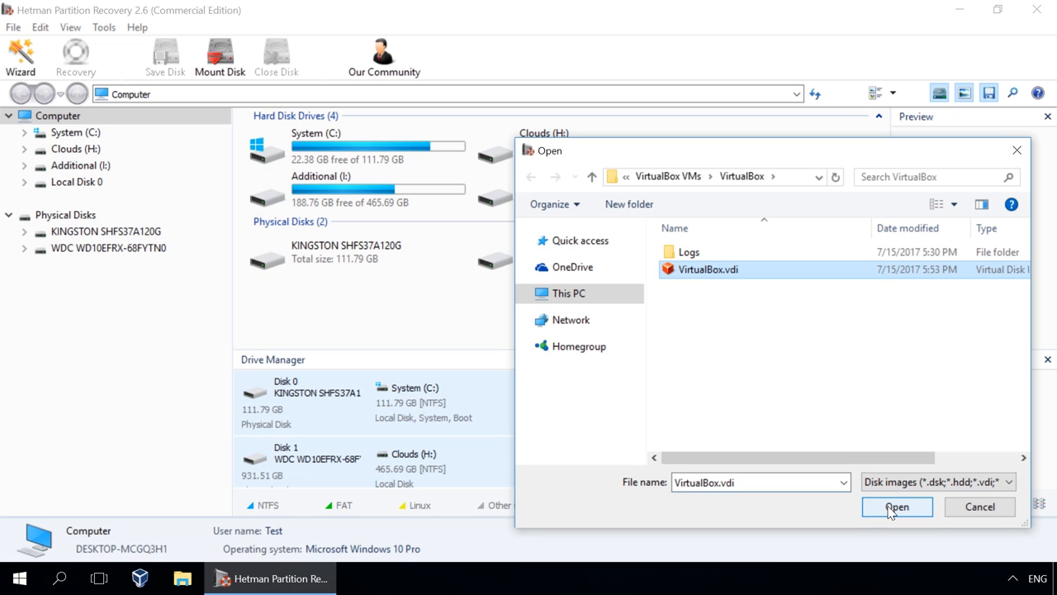
left_click(896, 507)
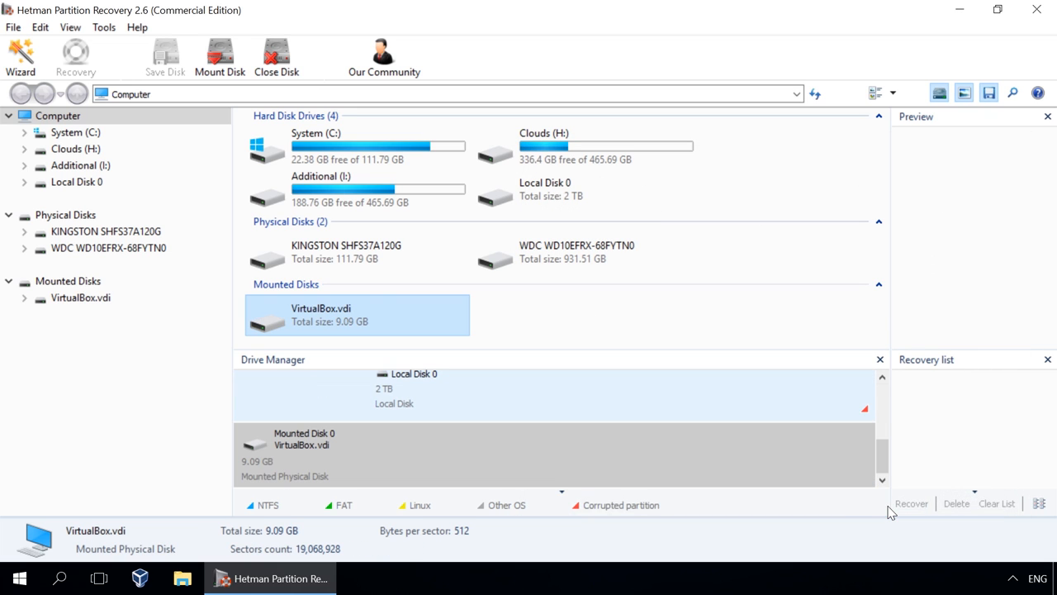
mouse_move(68, 281)
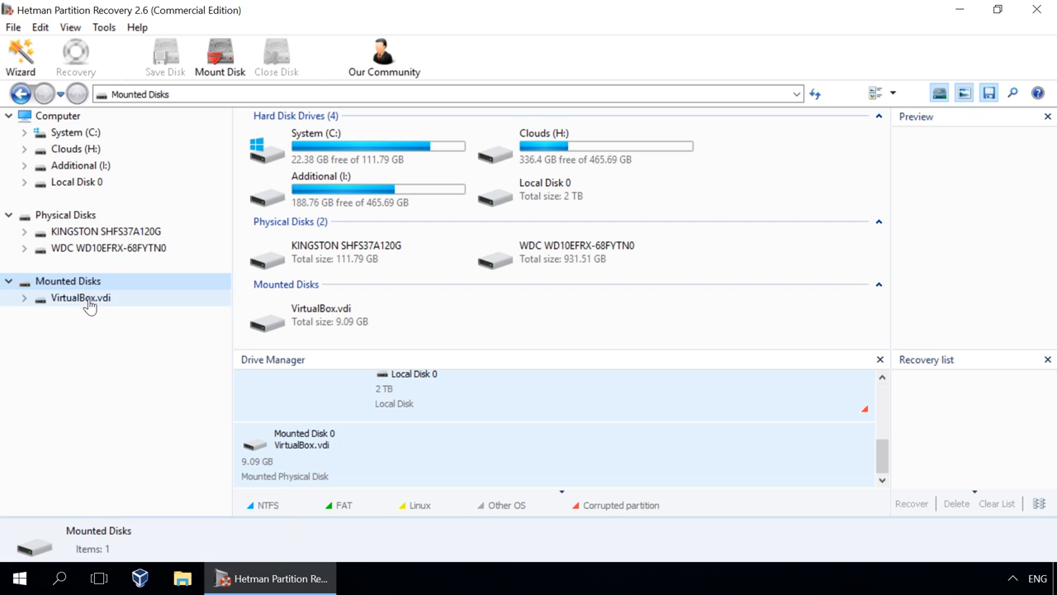
Run a full analysis of the mounted VirtualBox.vdi, revealing its NTFS partition
double_click(80, 297)
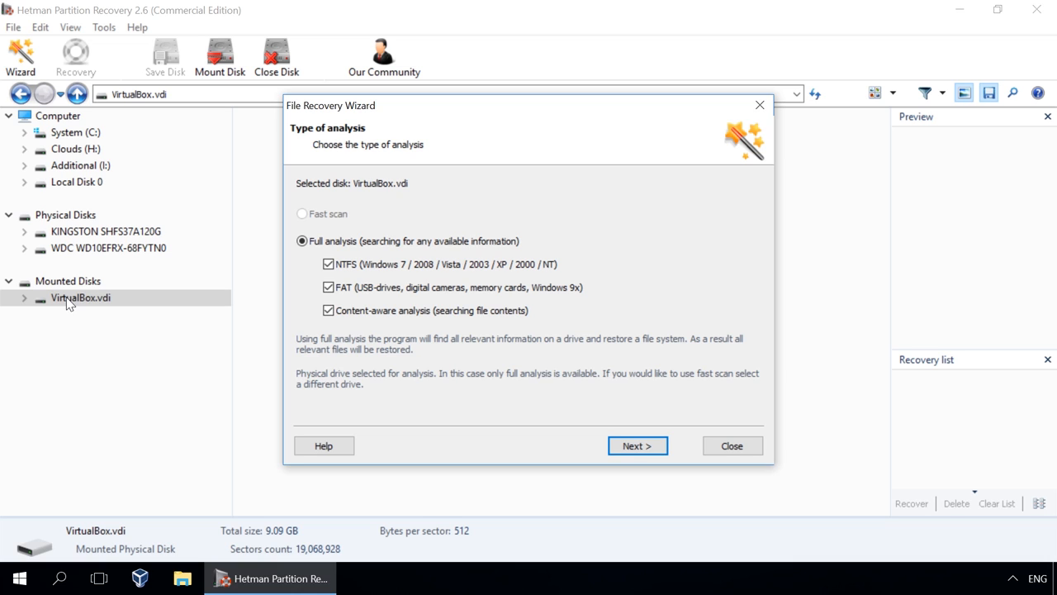
mouse_move(88, 309)
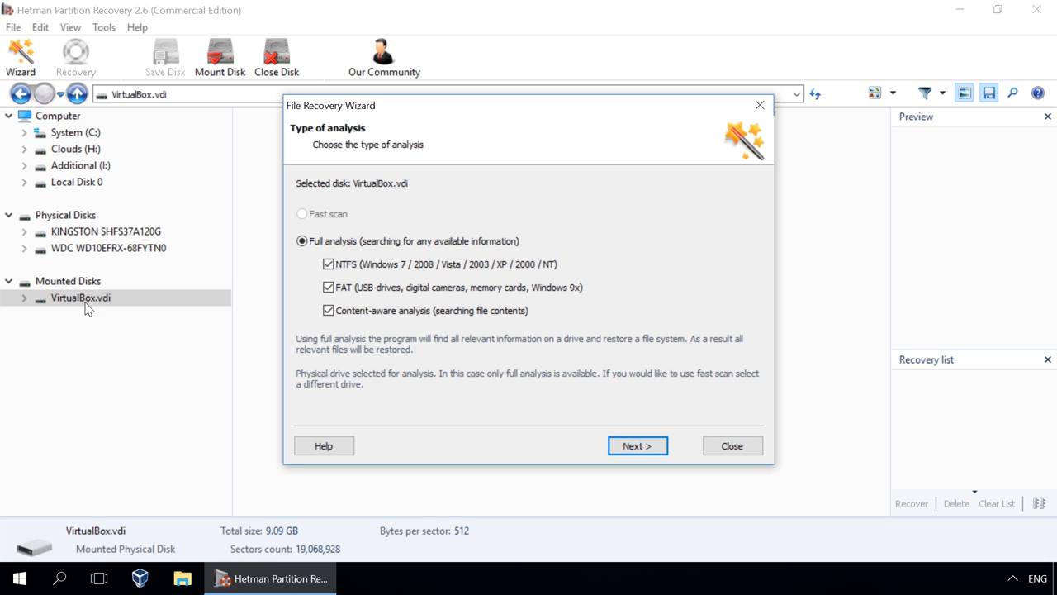
left_click(637, 445)
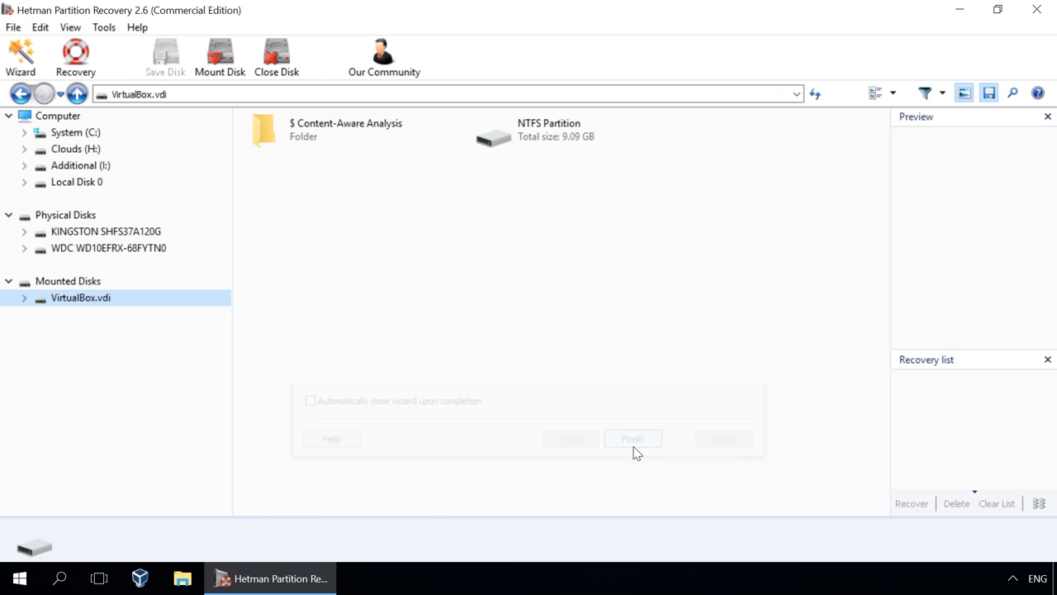
Queue My Music, My Pictures and My Videos from Users\Max\Documents for recovery
left_click(632, 438)
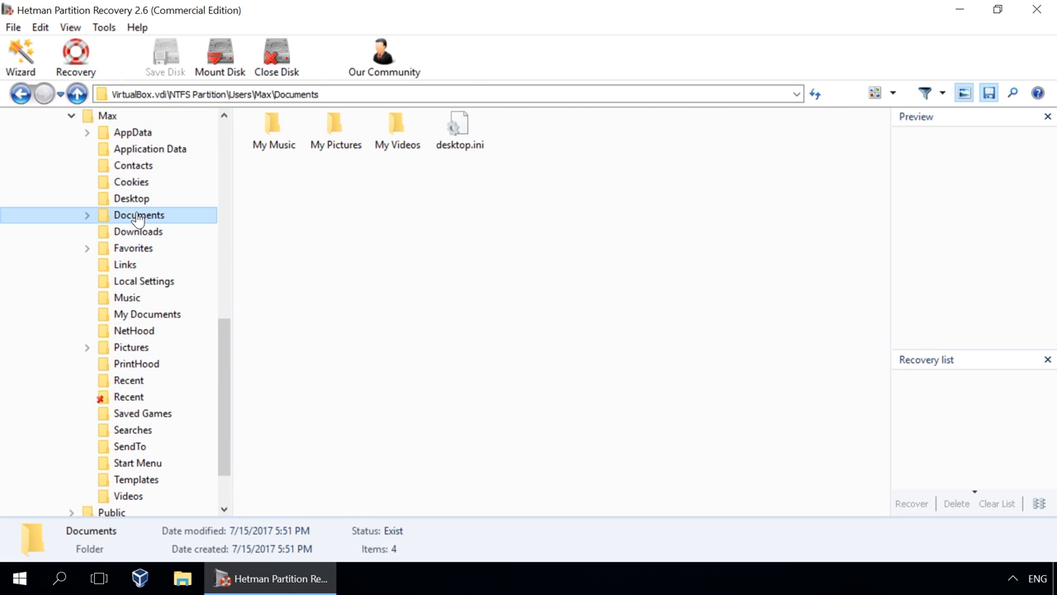
left_click(87, 214)
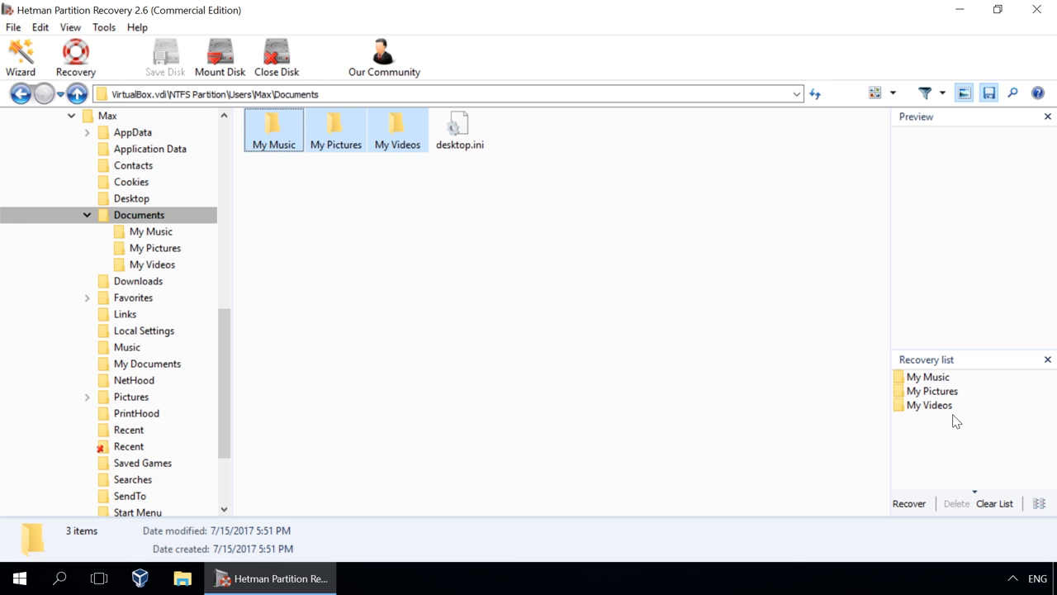
mouse_move(910, 503)
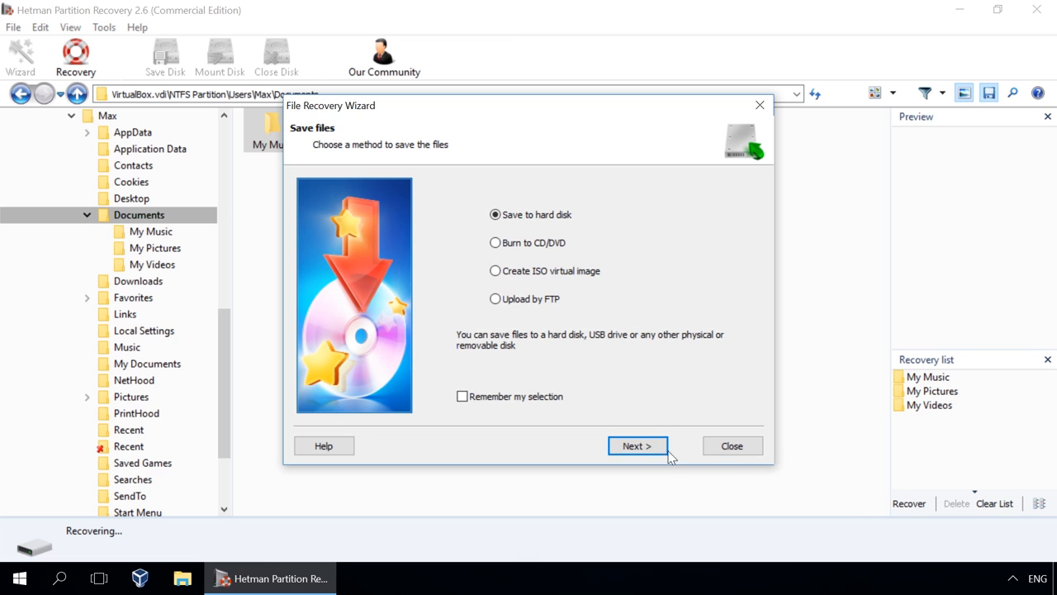
Recover the three folders to the Desktop via Save to hard disk and finish the wizard
left_click(637, 445)
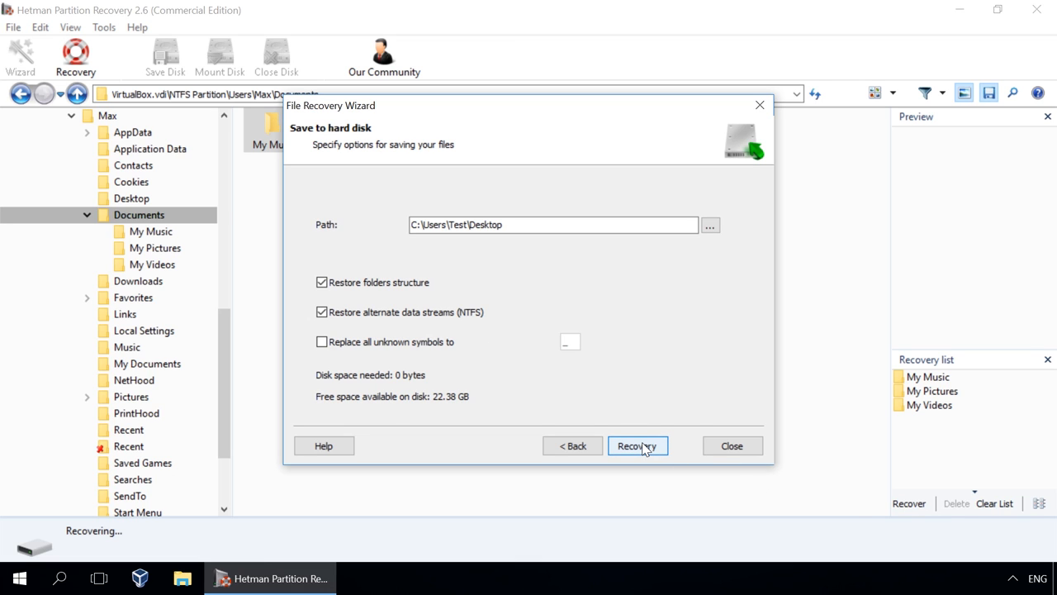
left_click(638, 445)
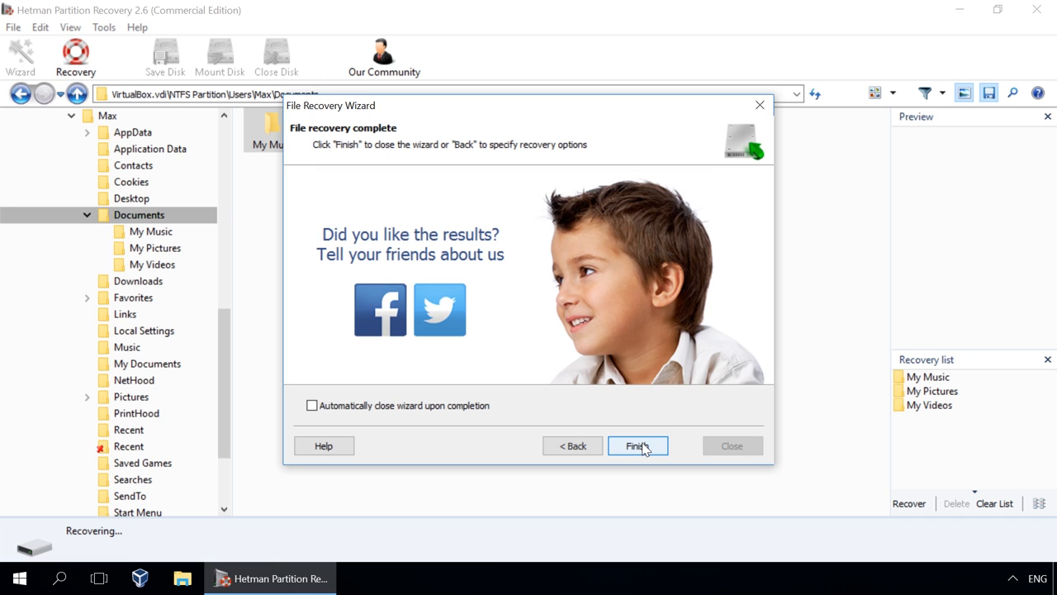
left_click(636, 445)
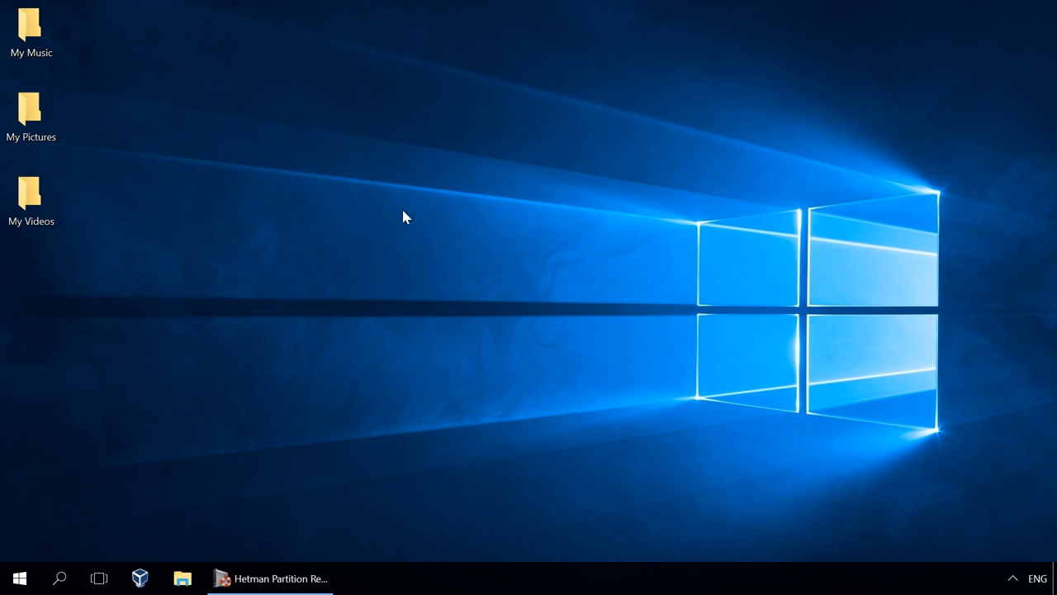
mouse_move(324, 241)
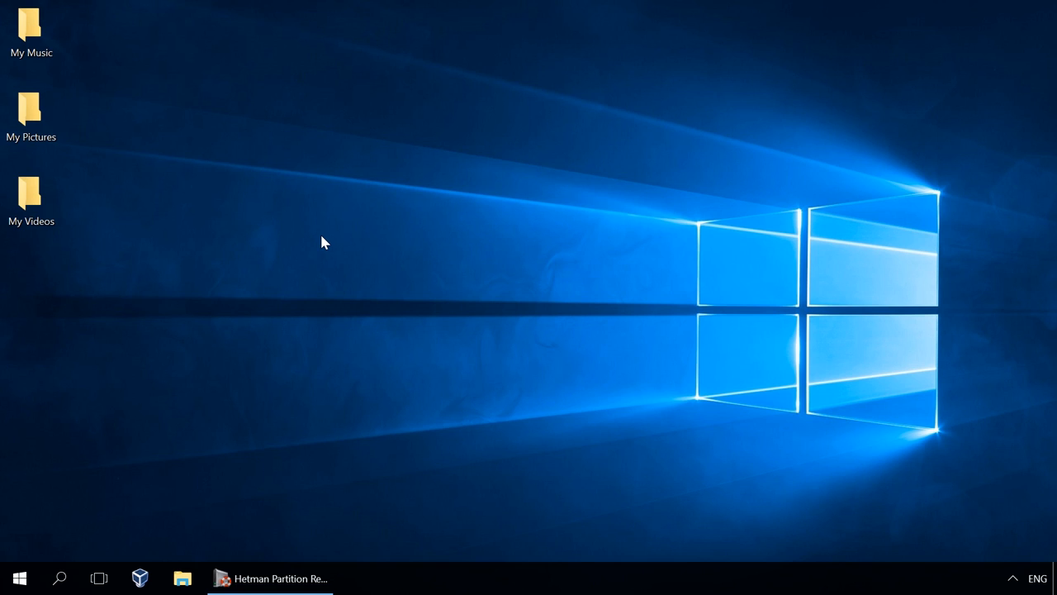